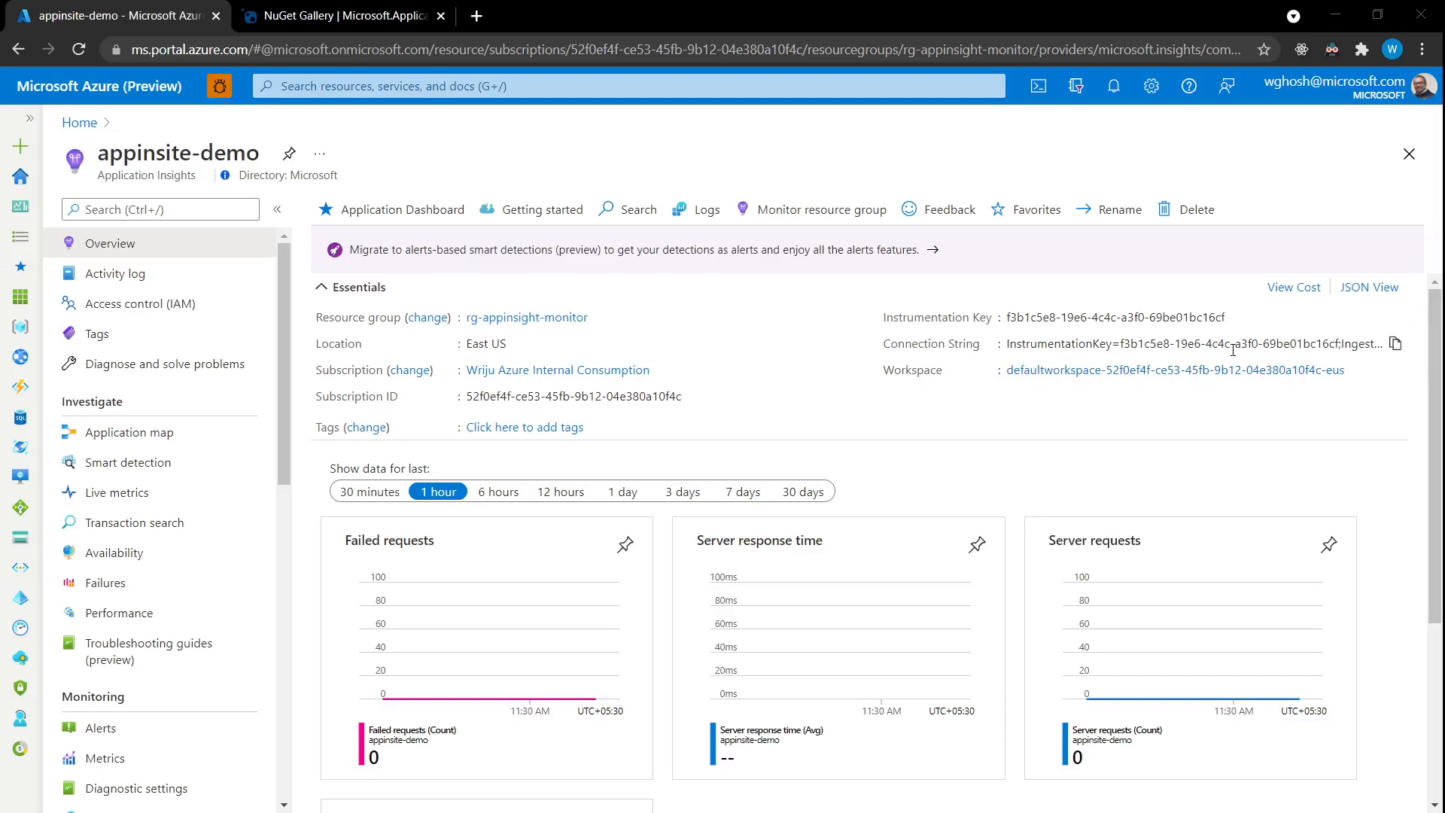
# Step: Show Startup.cs with AddApplicationInsightsTelemetry registered in ConfigureServices
pyautogui.click(1396, 344)
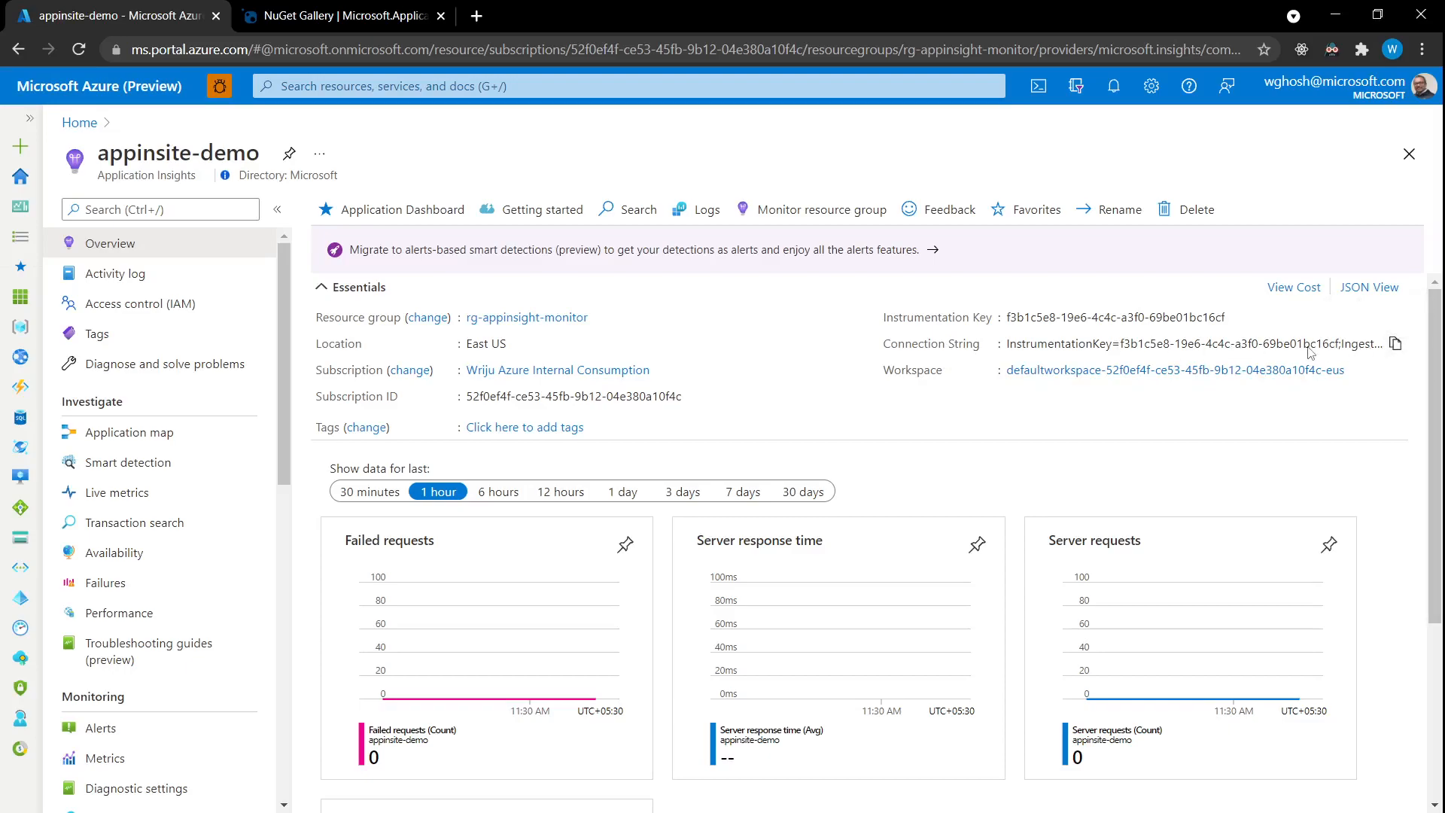
pyautogui.moveTo(1203, 357)
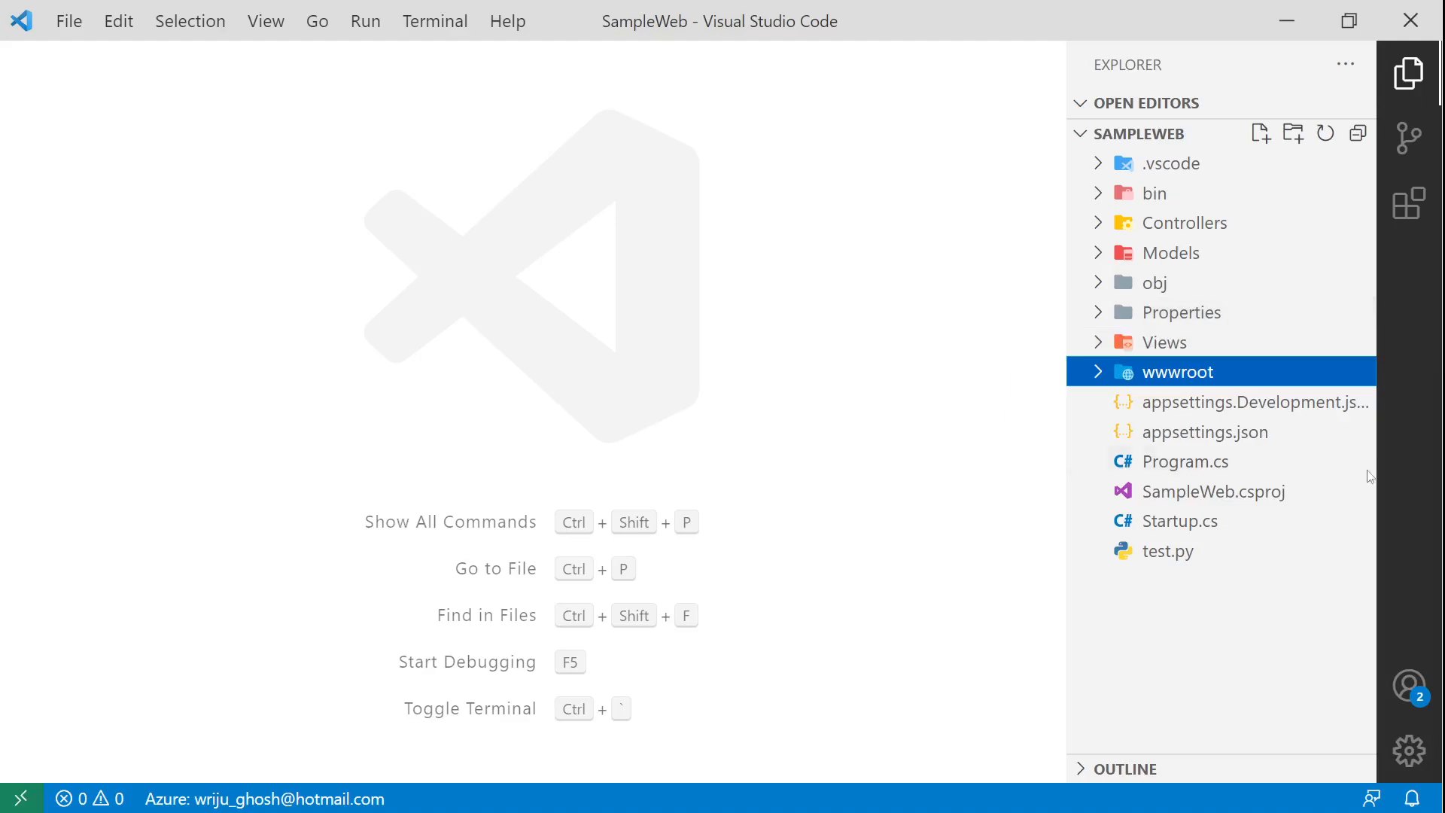
pyautogui.moveTo(1177, 521)
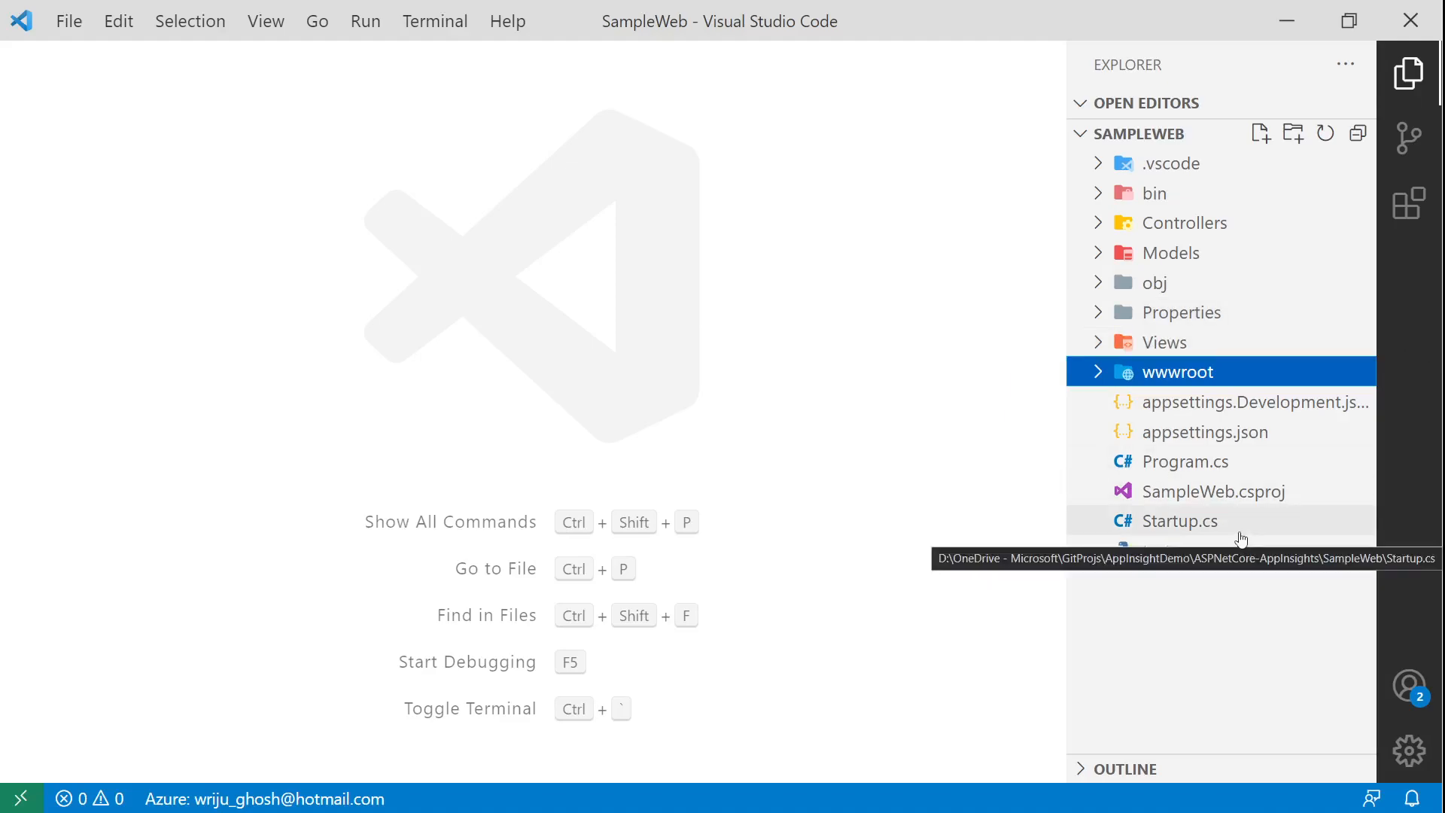
pyautogui.doubleClick(1181, 520)
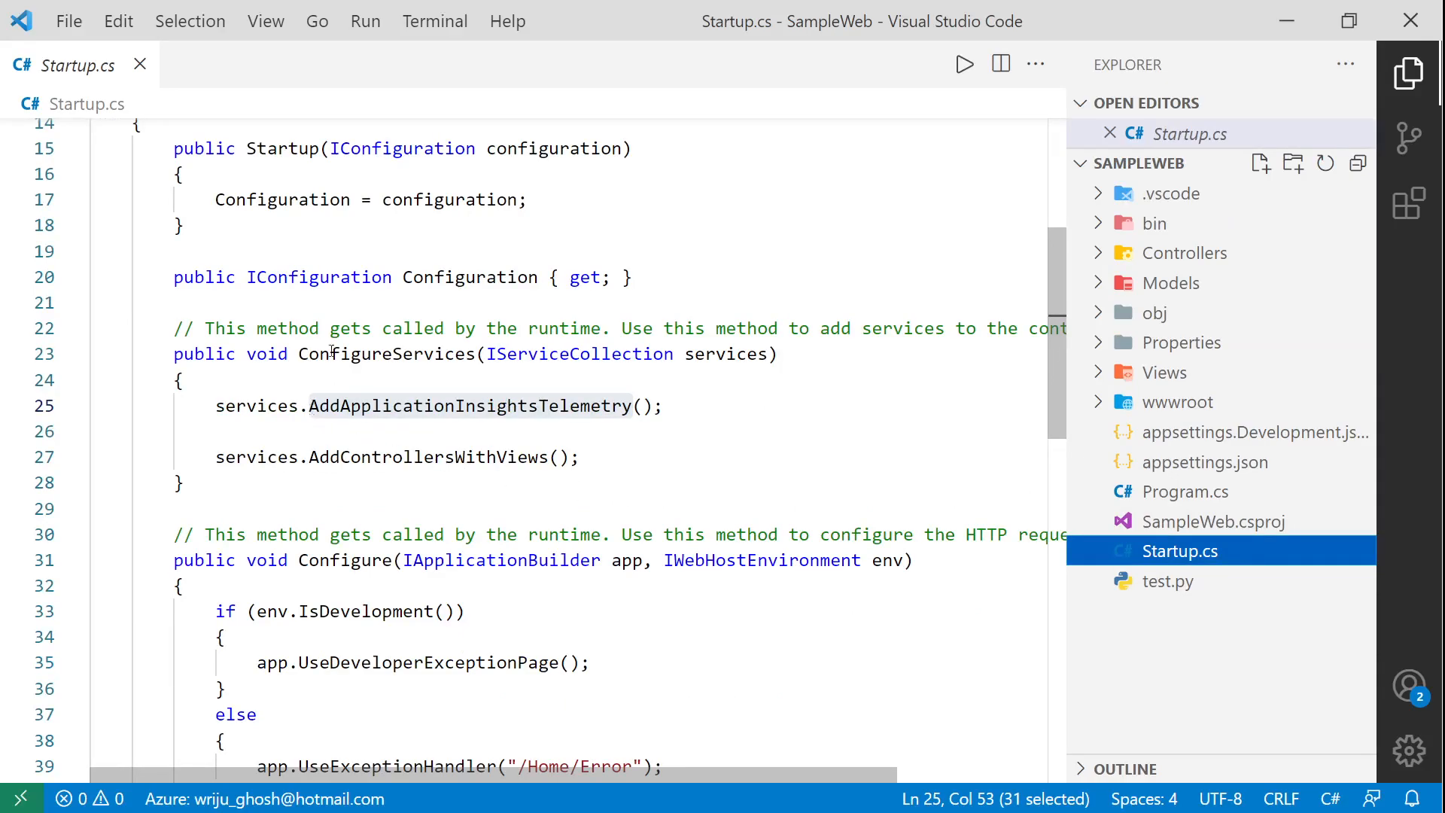
pyautogui.doubleClick(387, 354)
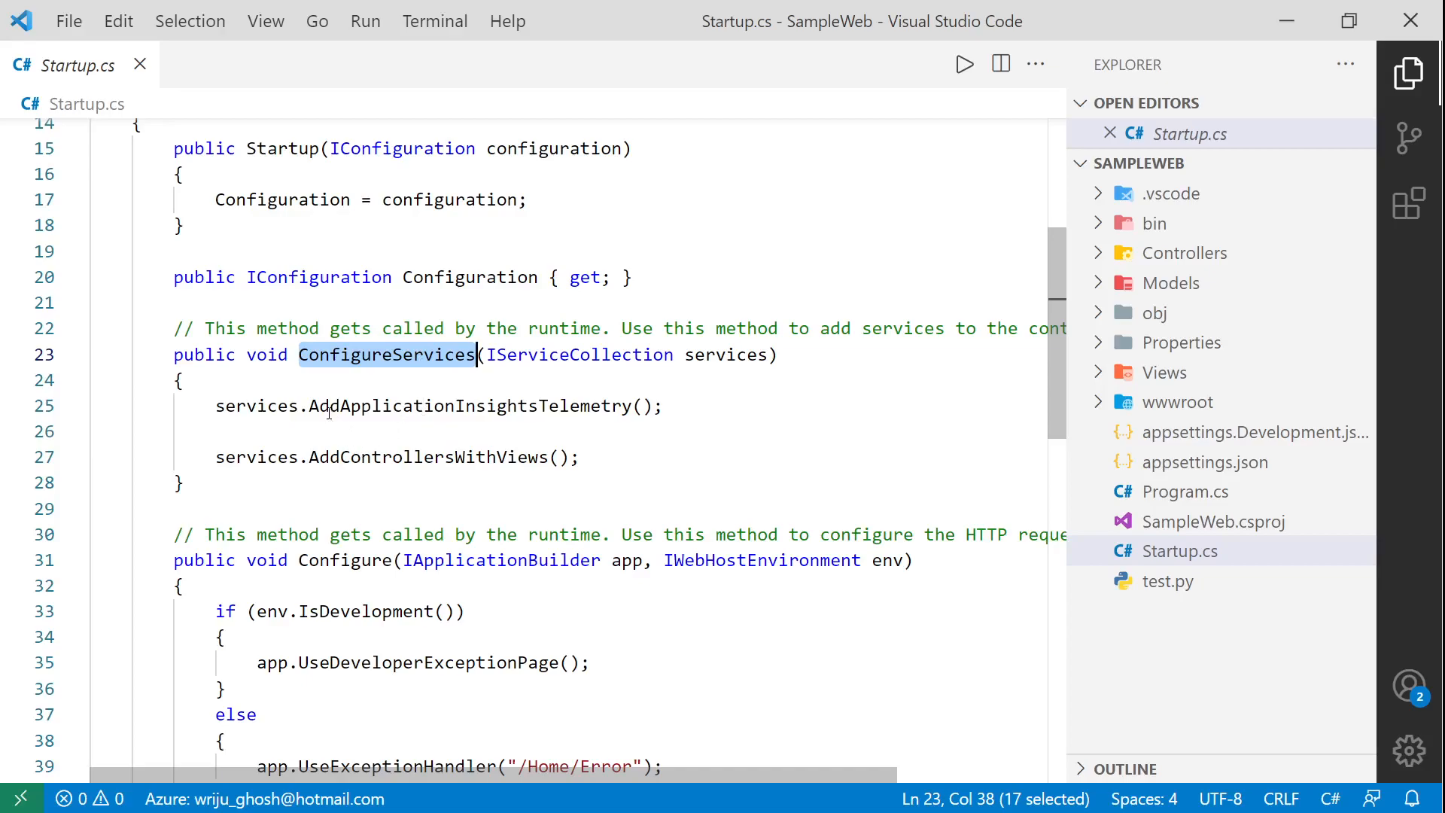
pyautogui.doubleClick(469, 405)
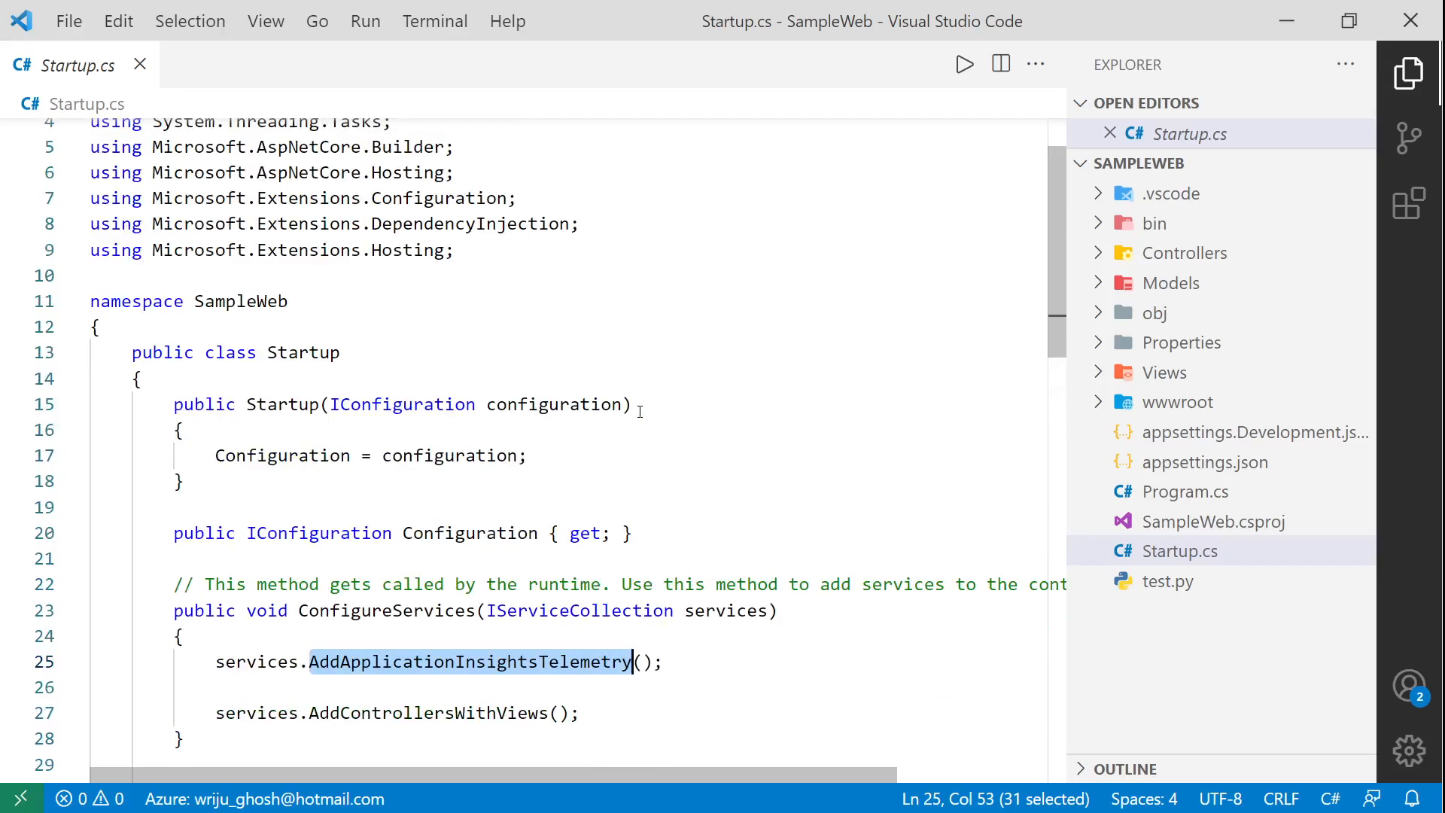
pyautogui.scroll(3)
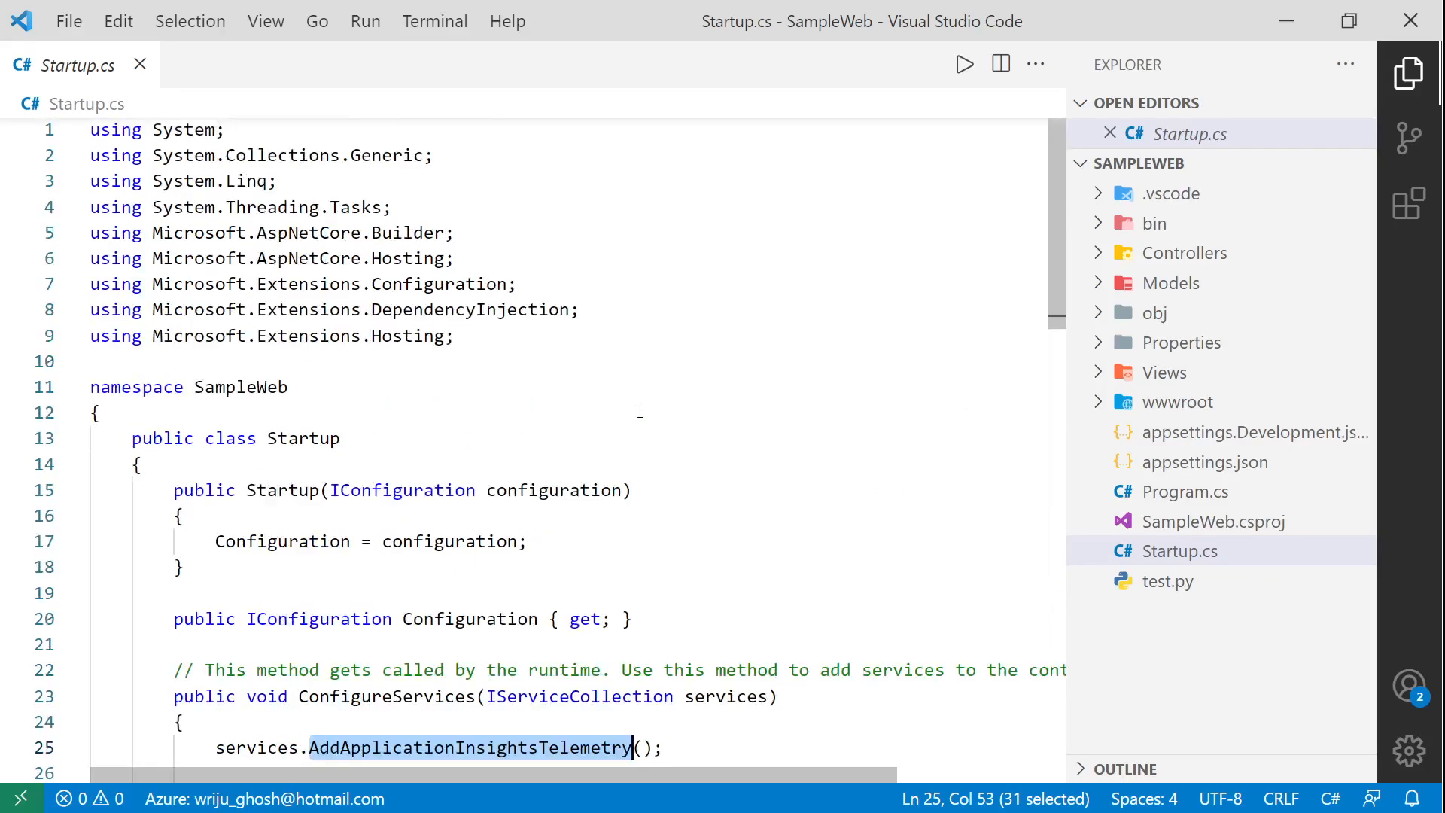
pyautogui.moveTo(1173, 281)
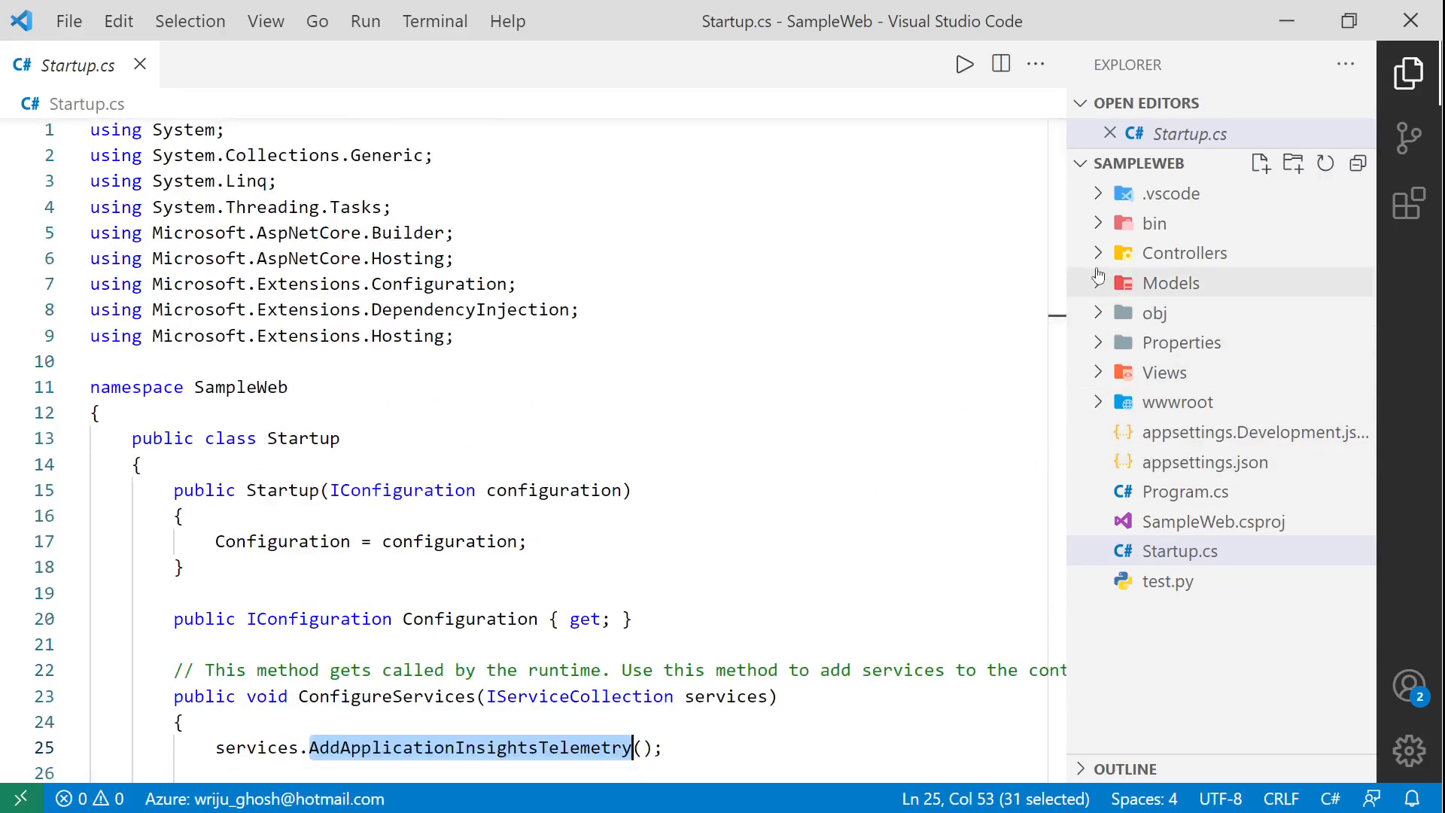
# Step: Show HomeController.cs's injected TelemetryClient field and this.telemetry assignment, then expand Views
pyautogui.click(1185, 253)
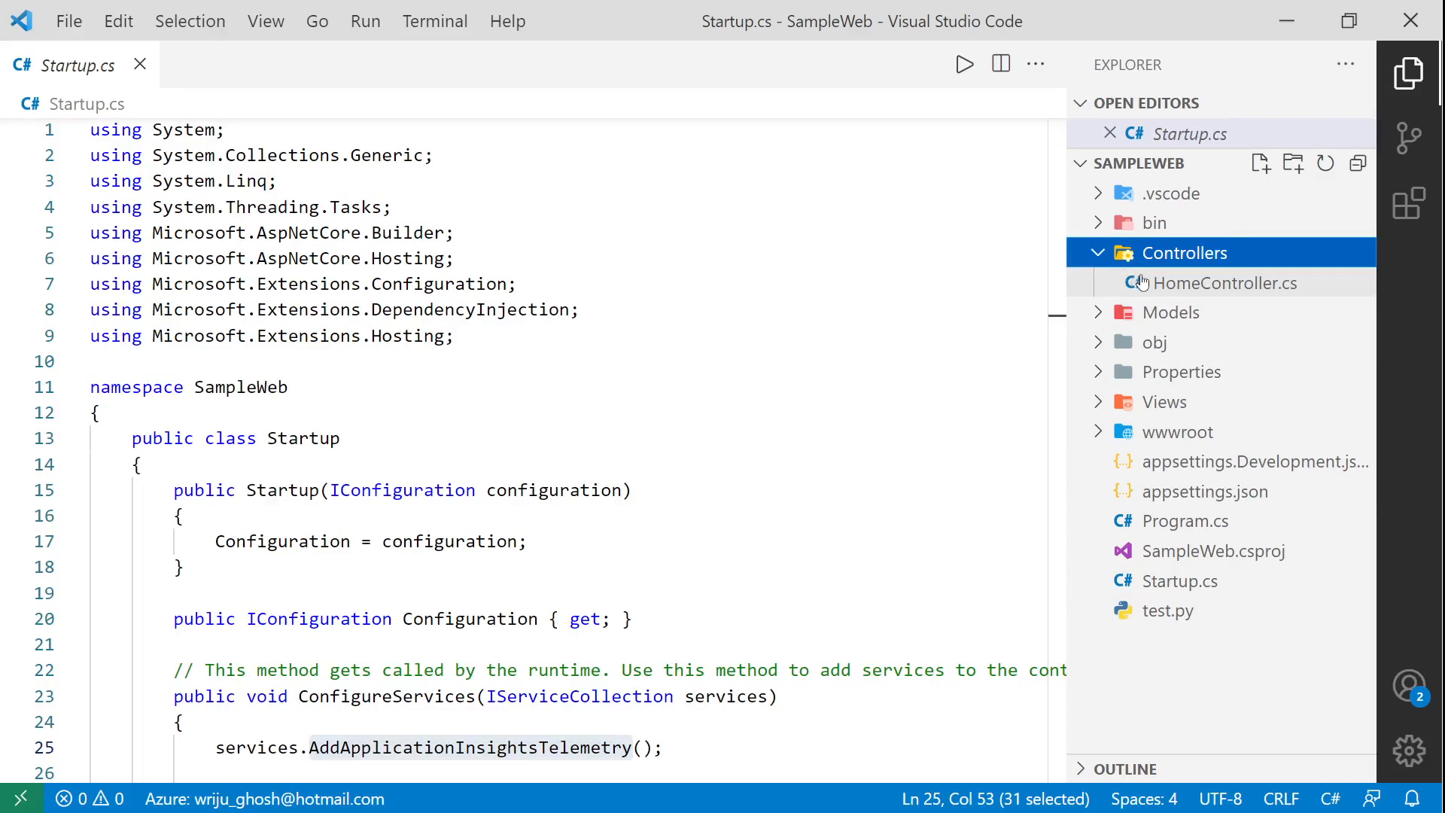
pyautogui.click(1230, 283)
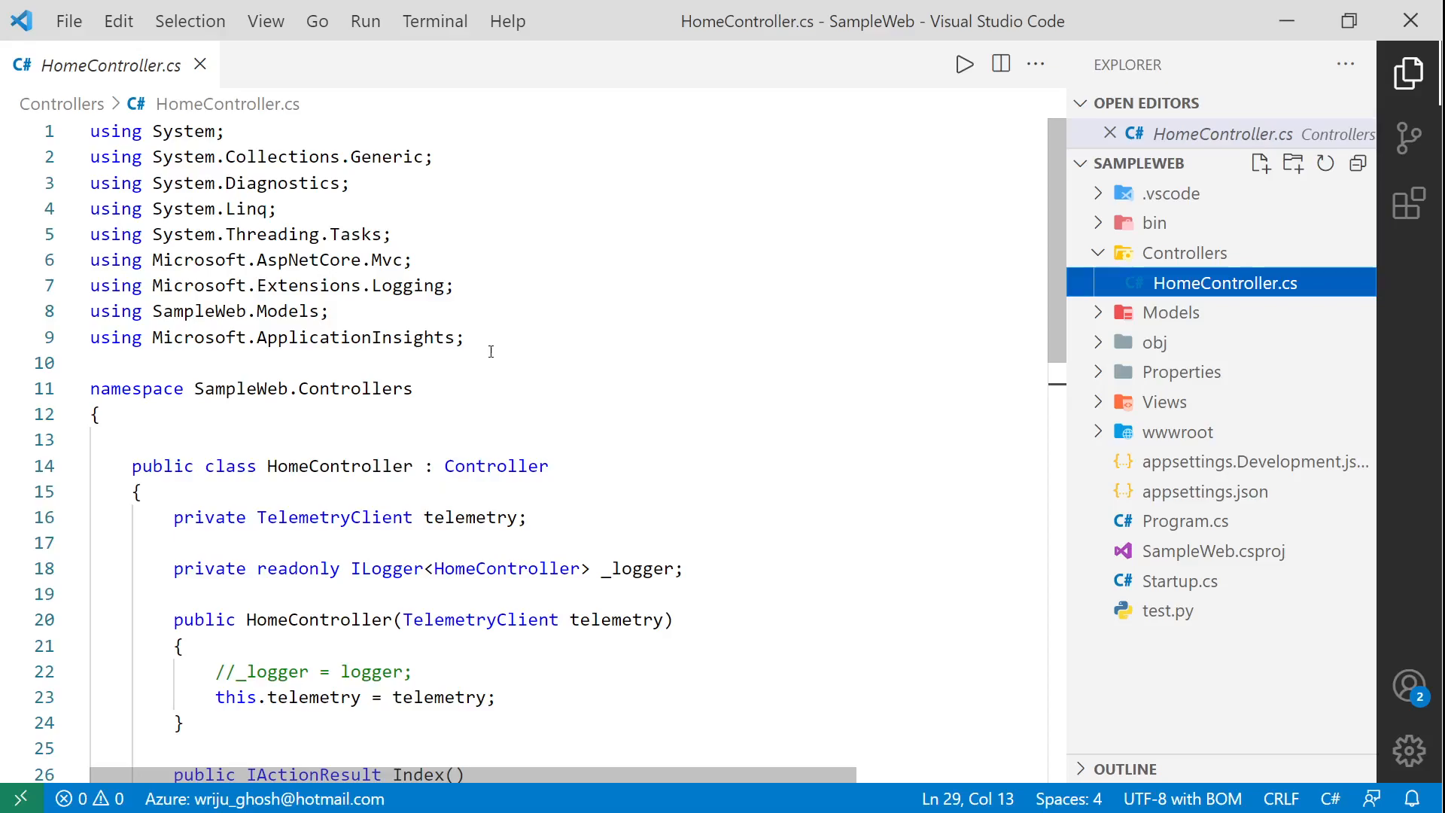
pyautogui.tripleClick(277, 335)
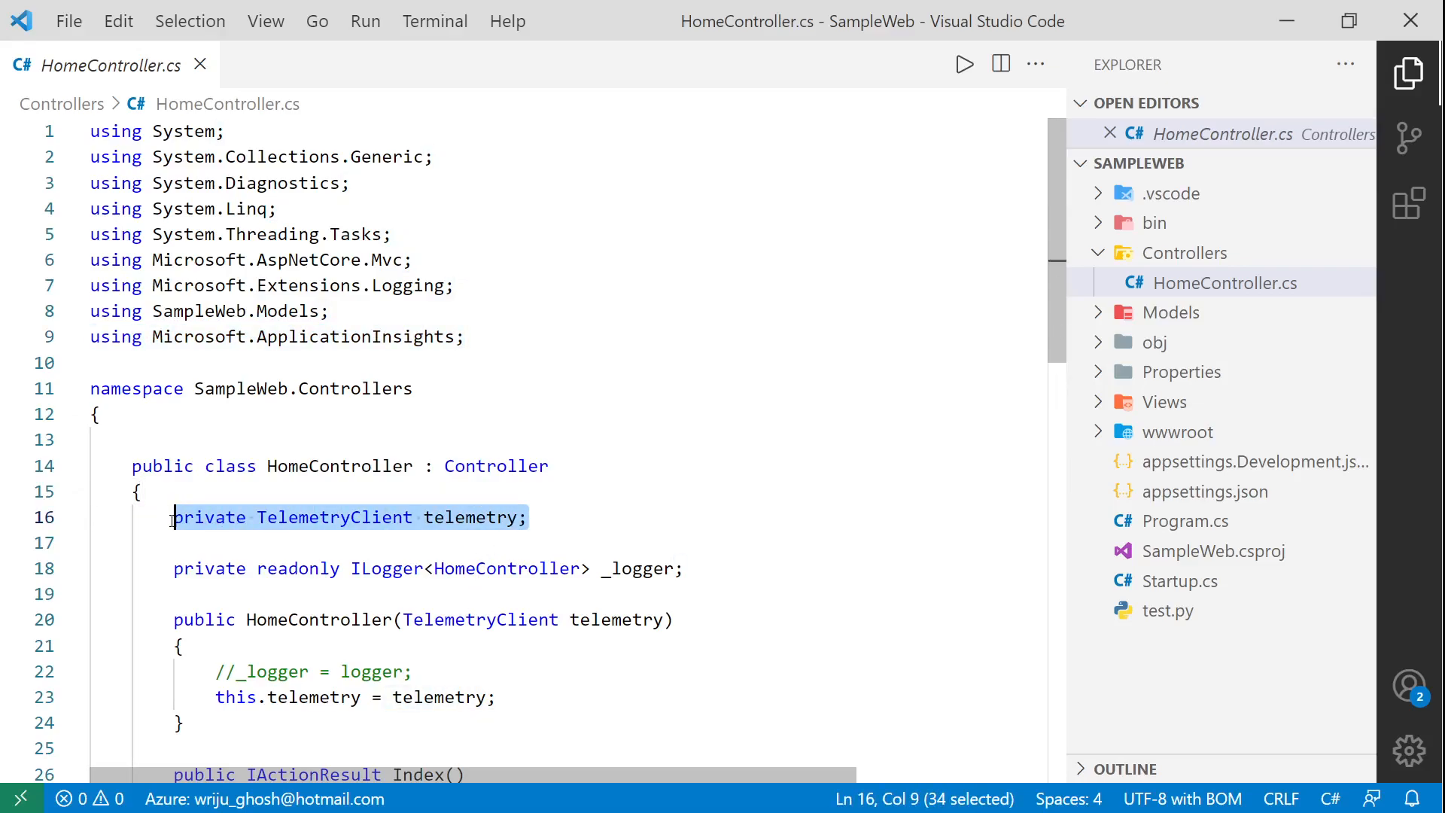
pyautogui.doubleClick(333, 516)
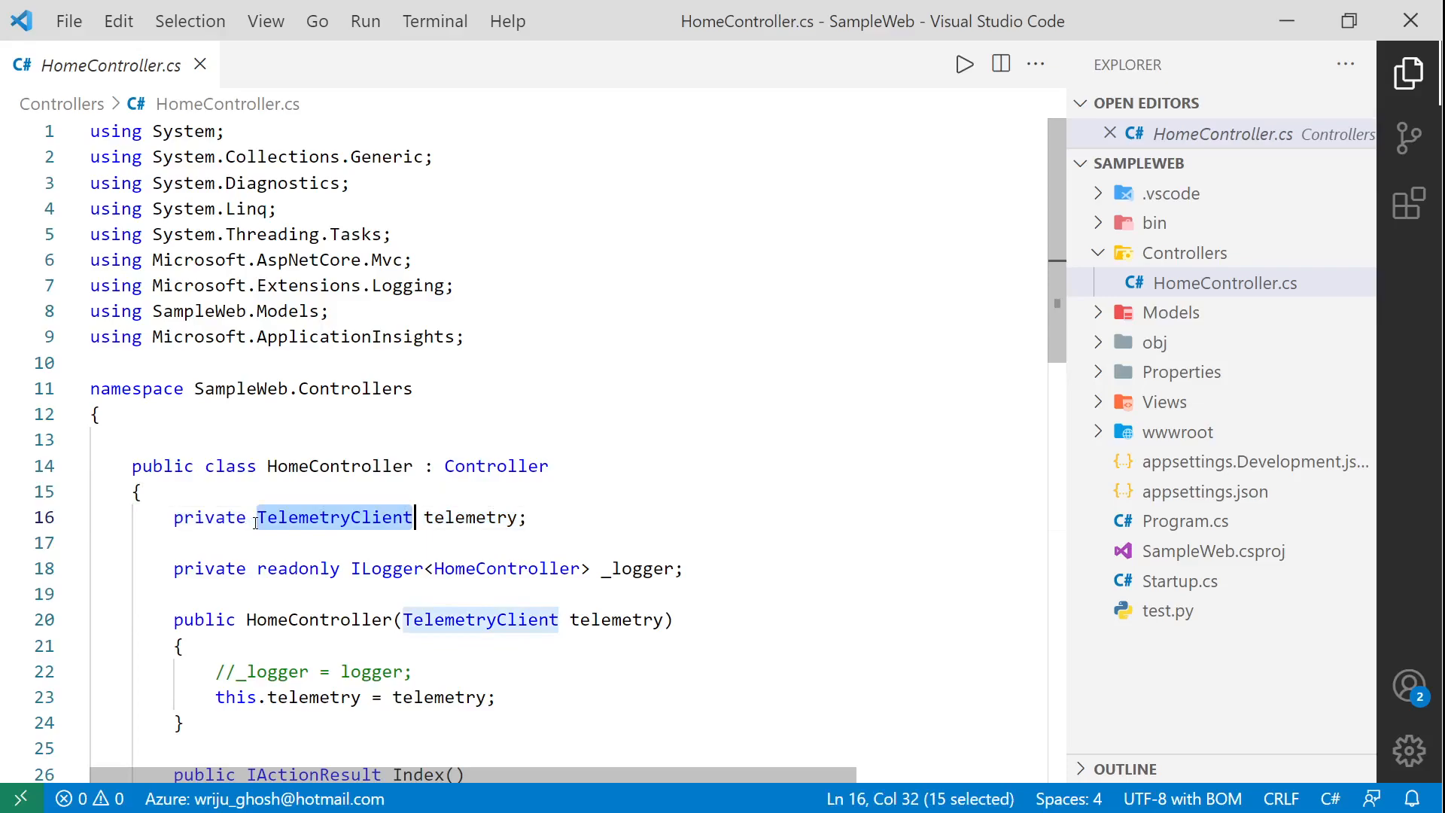
pyautogui.doubleClick(318, 619)
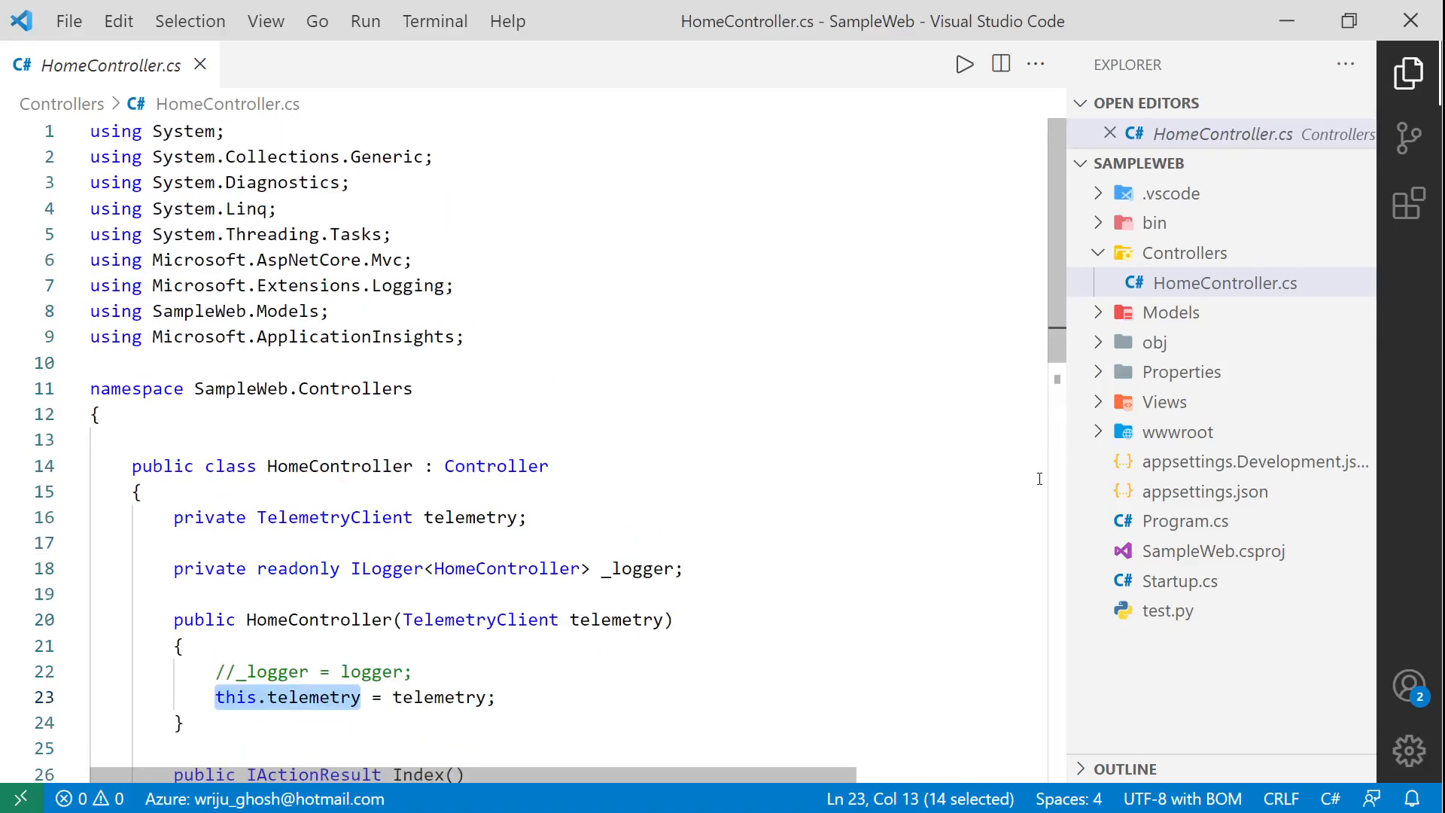
pyautogui.click(1163, 401)
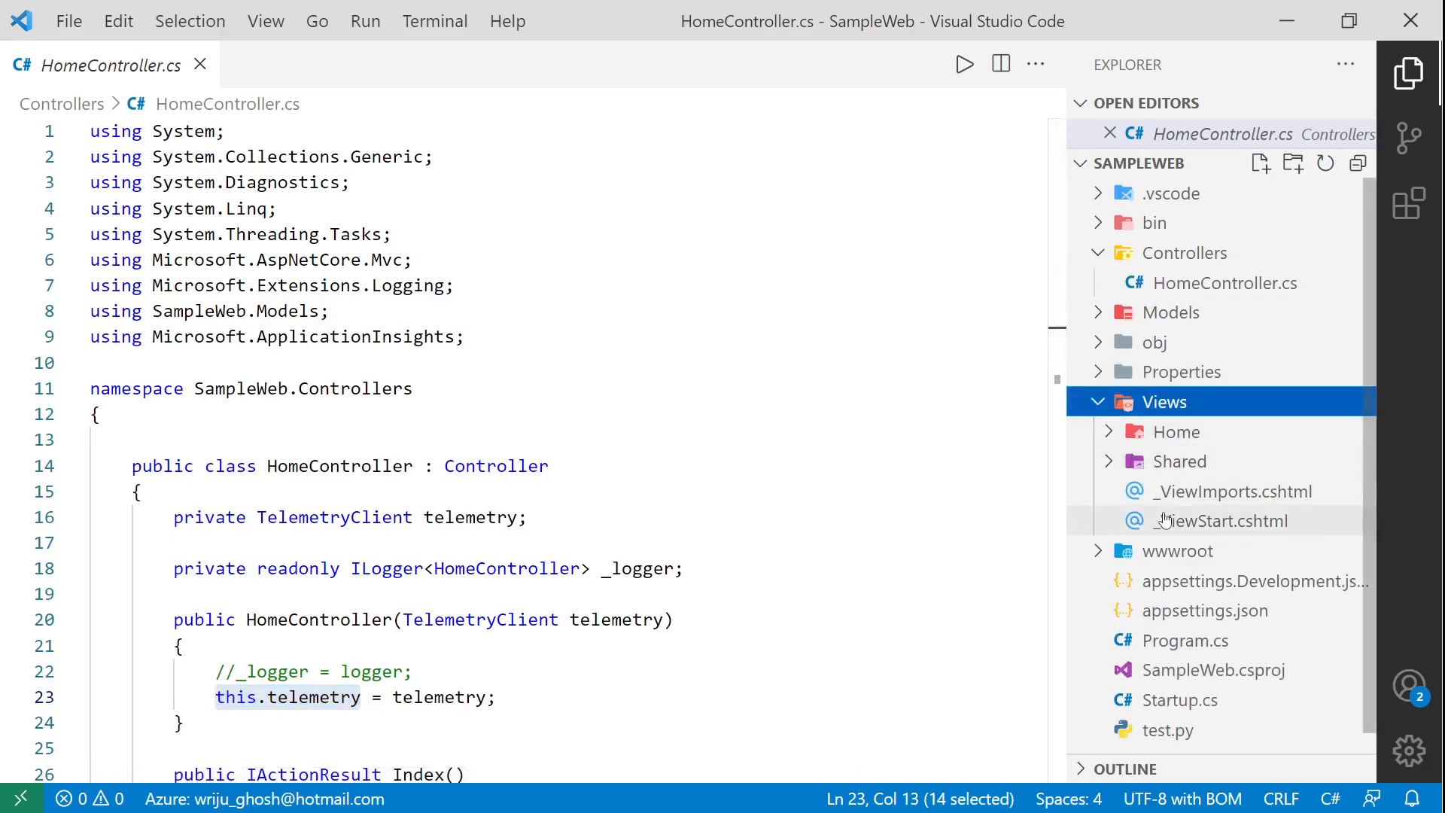
# Step: Reveal the Shared views folder contents and return to HomeController.cs
pyautogui.click(1179, 461)
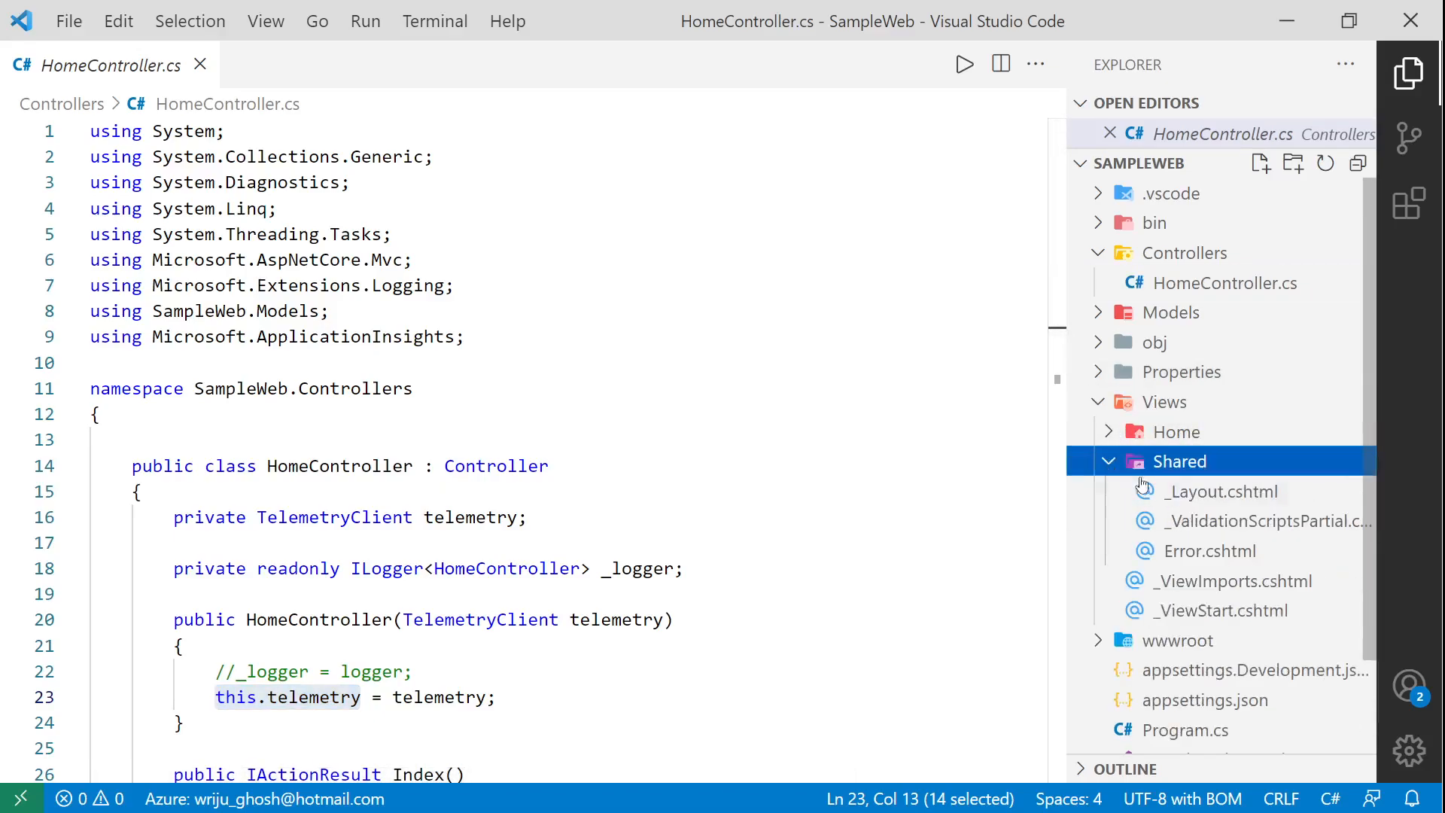
pyautogui.click(1223, 491)
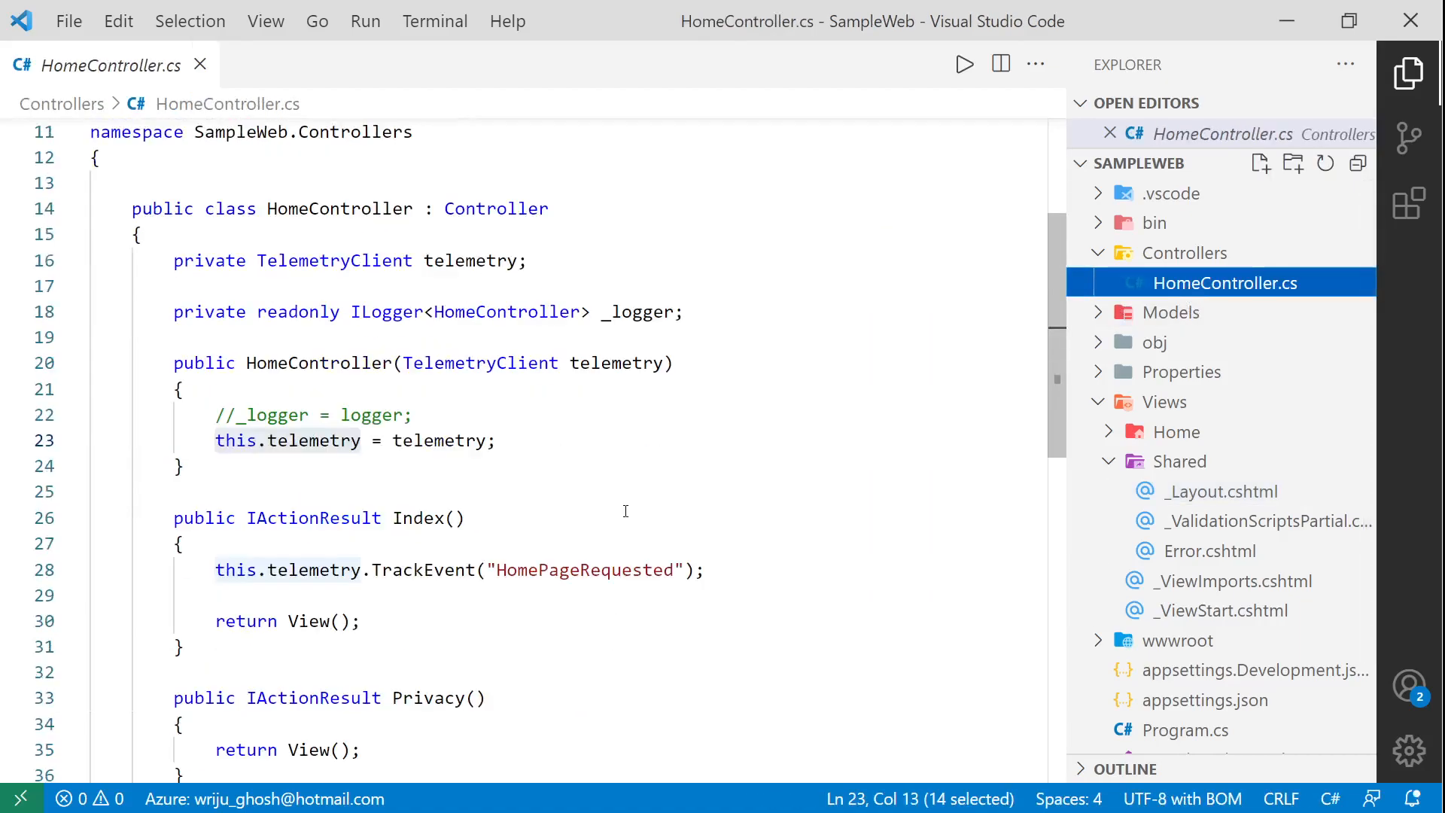
# Step: Highlight the TrackEvent("HomePageRequested") call and telemetry reference in the Index action
pyautogui.scroll(-3)
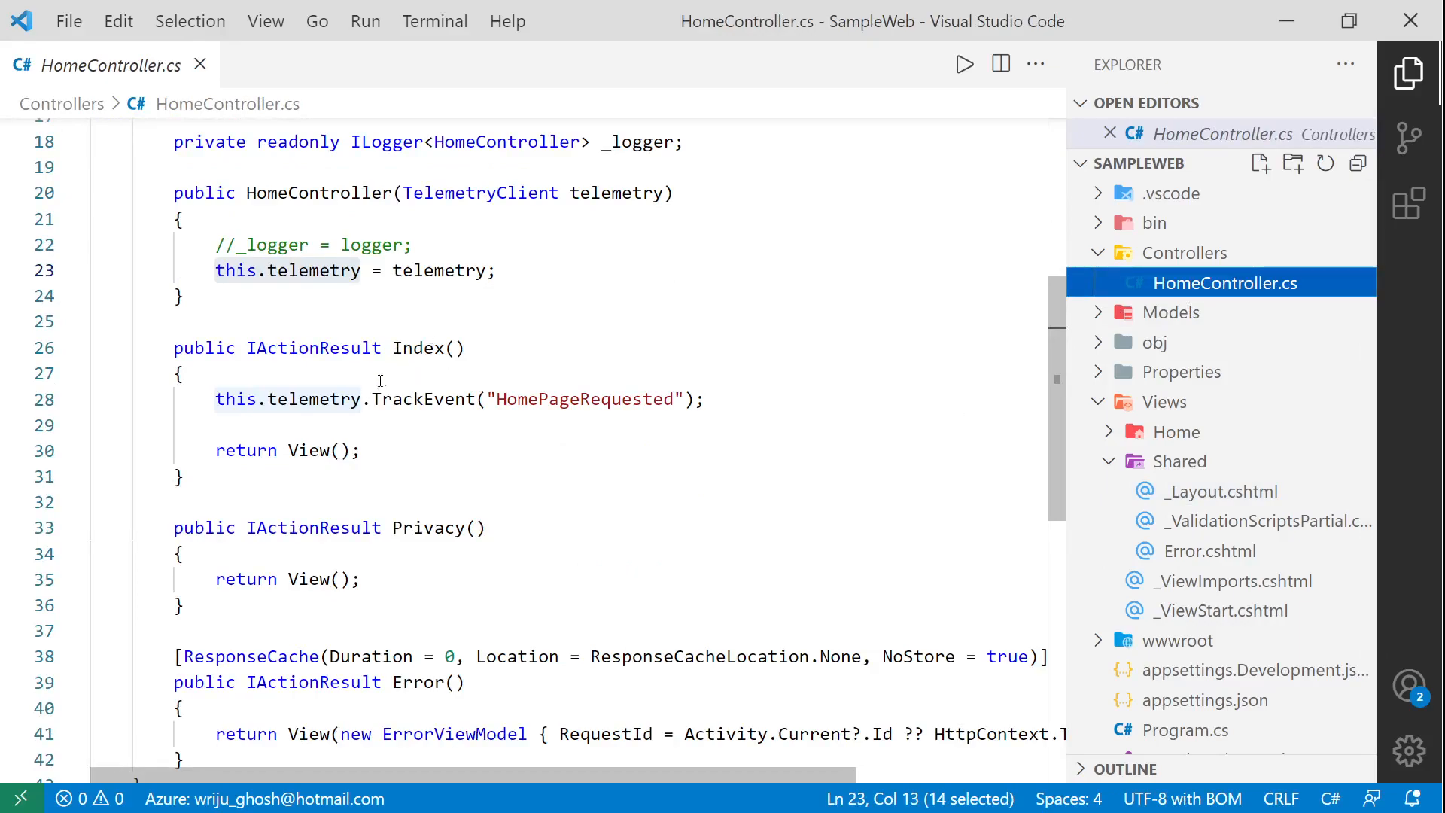
pyautogui.doubleClick(423, 399)
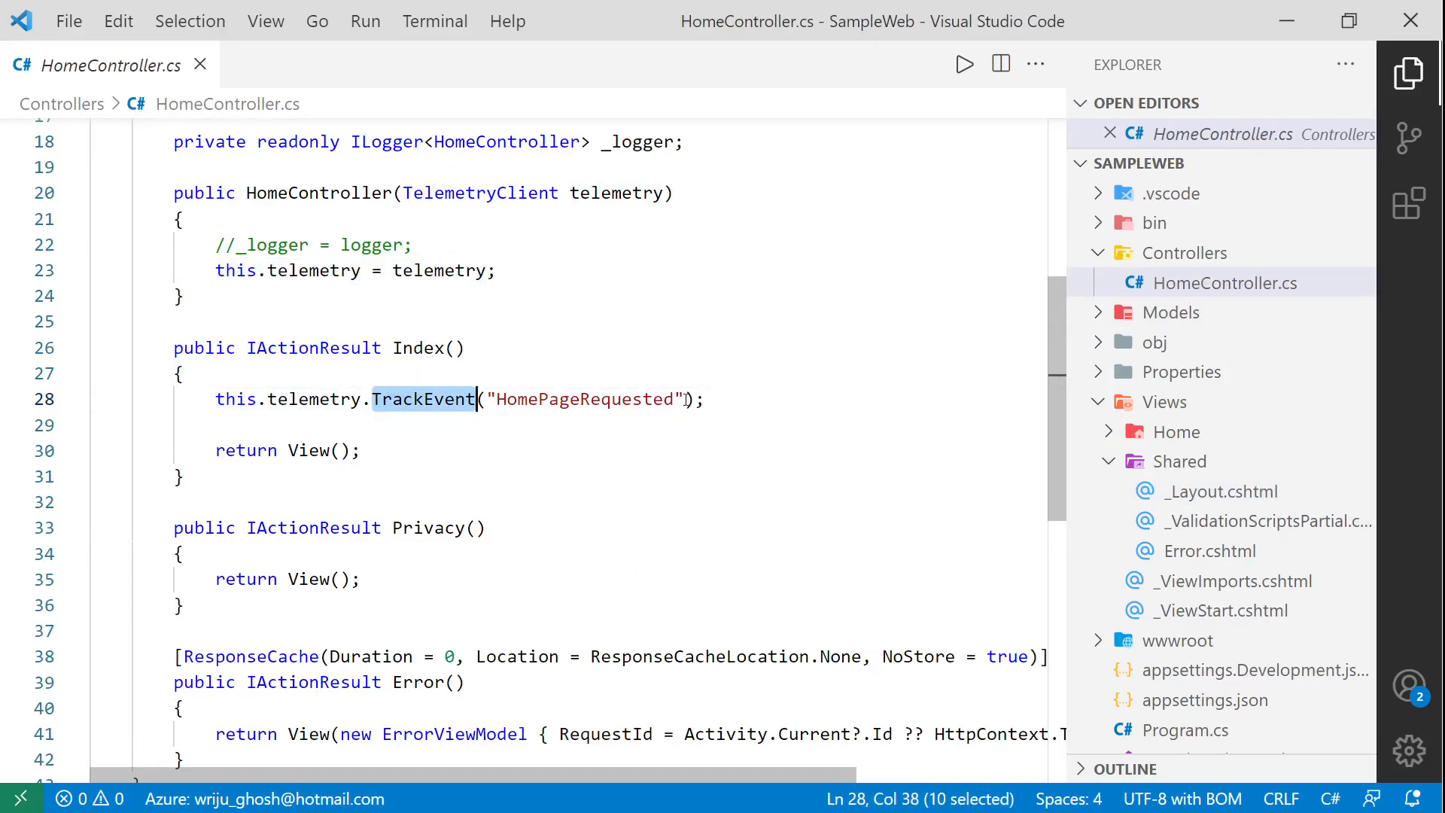
pyautogui.doubleClick(585, 399)
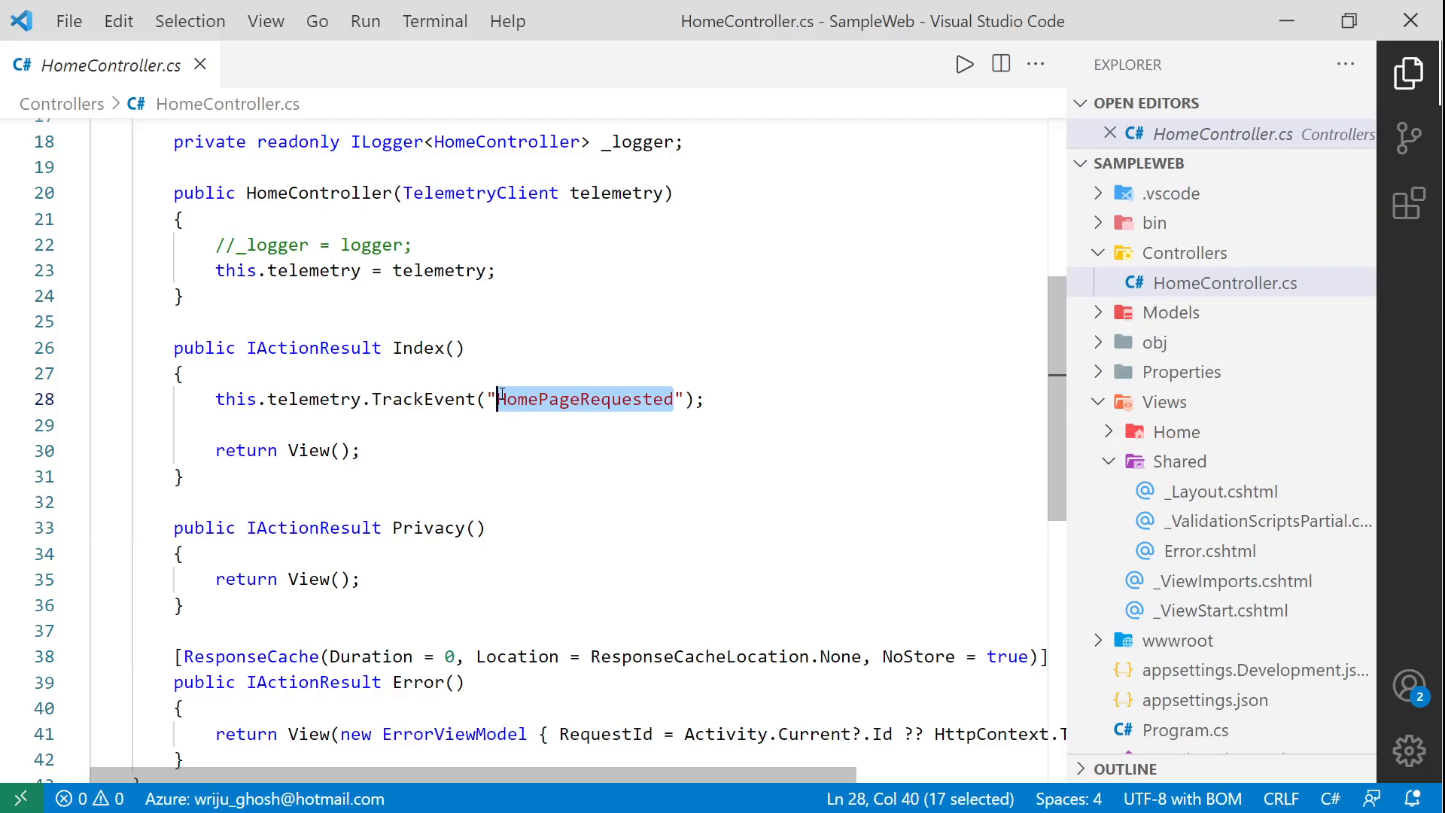
pyautogui.doubleClick(313, 399)
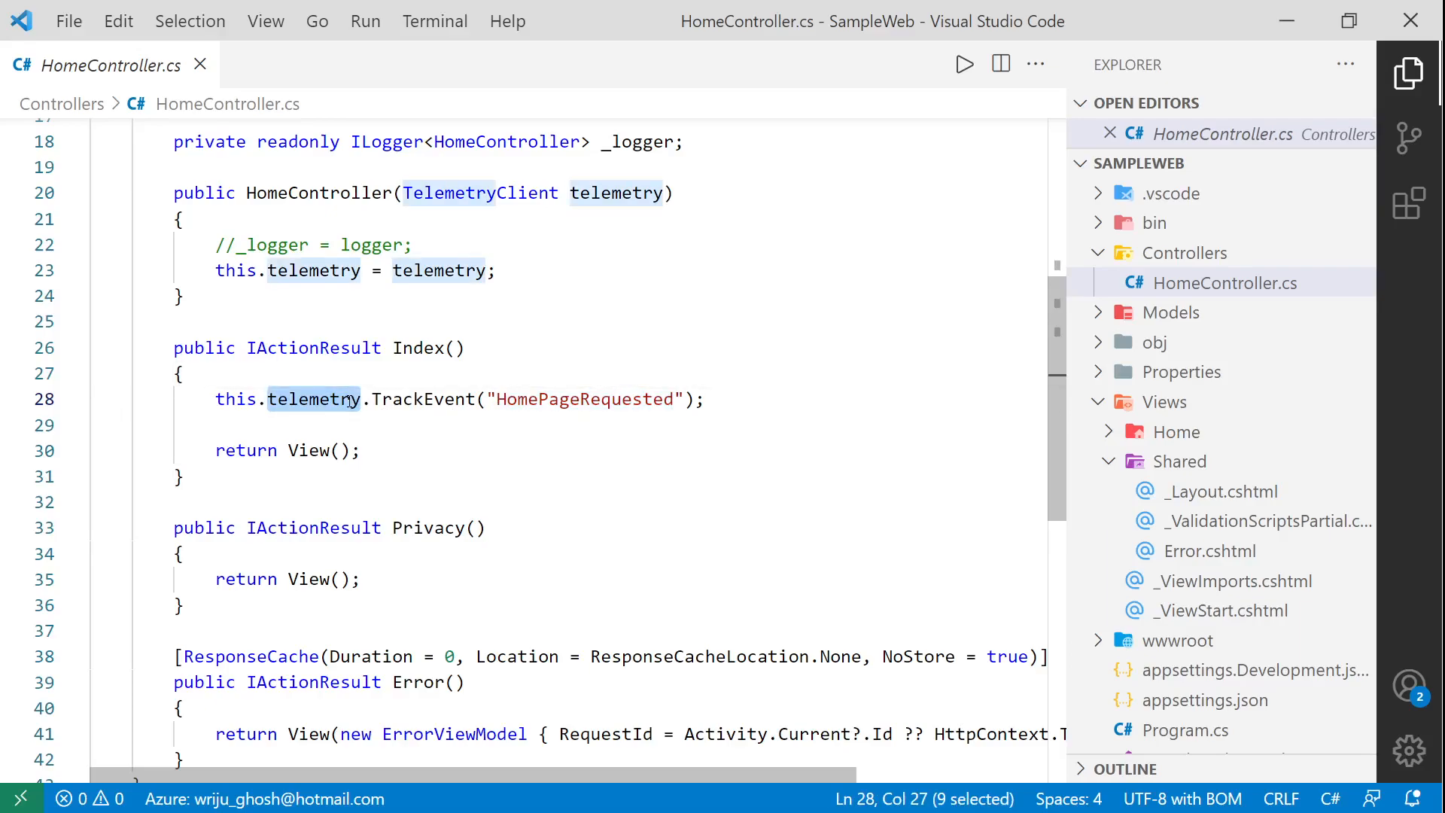
# Step: Try a throwaway telemetry line, discard it, and highlight the TelemetryClient constructor parameter
pyautogui.write('telemetry')
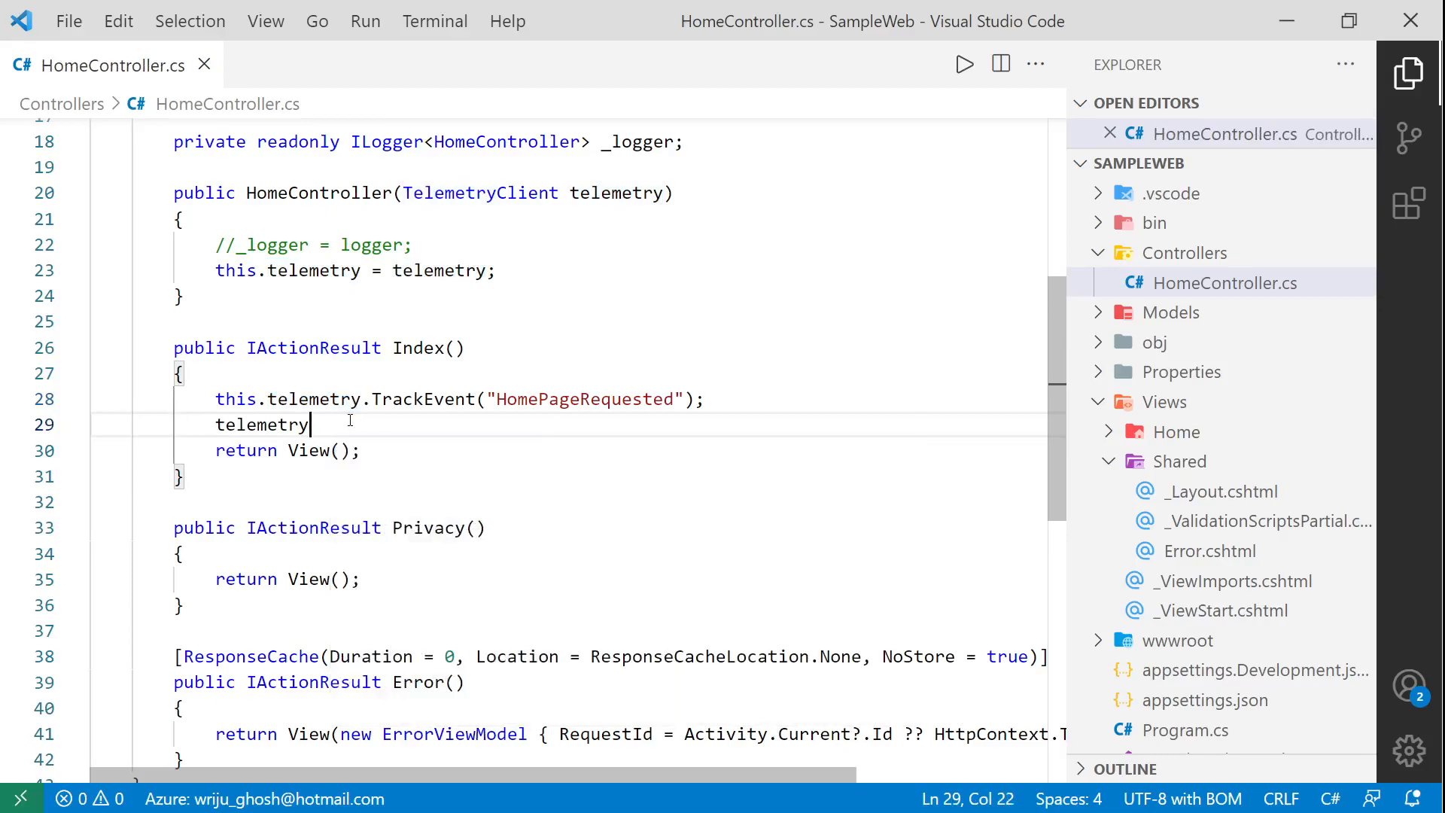
pyautogui.write('.E')
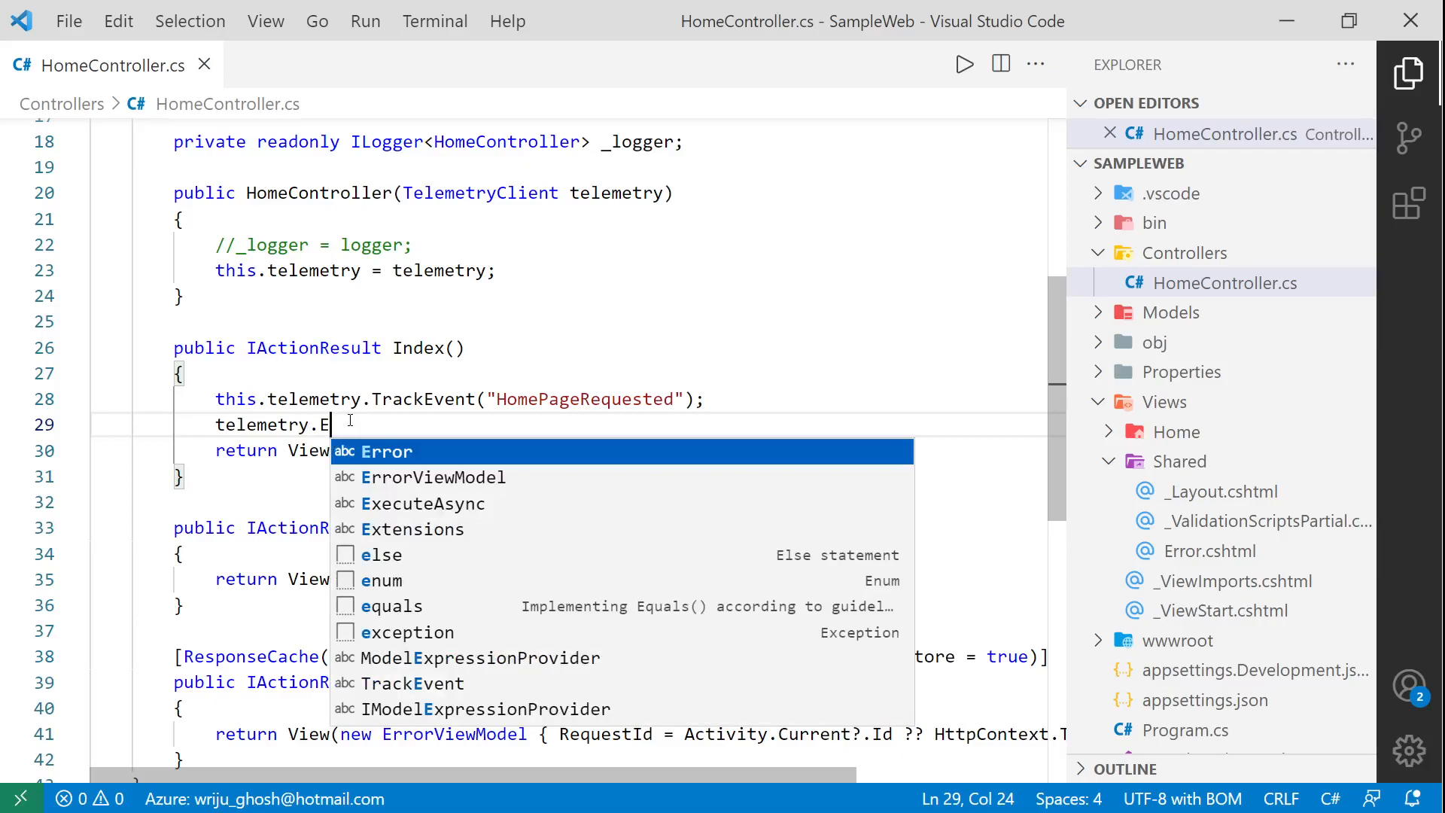
pyautogui.press('Backspace')
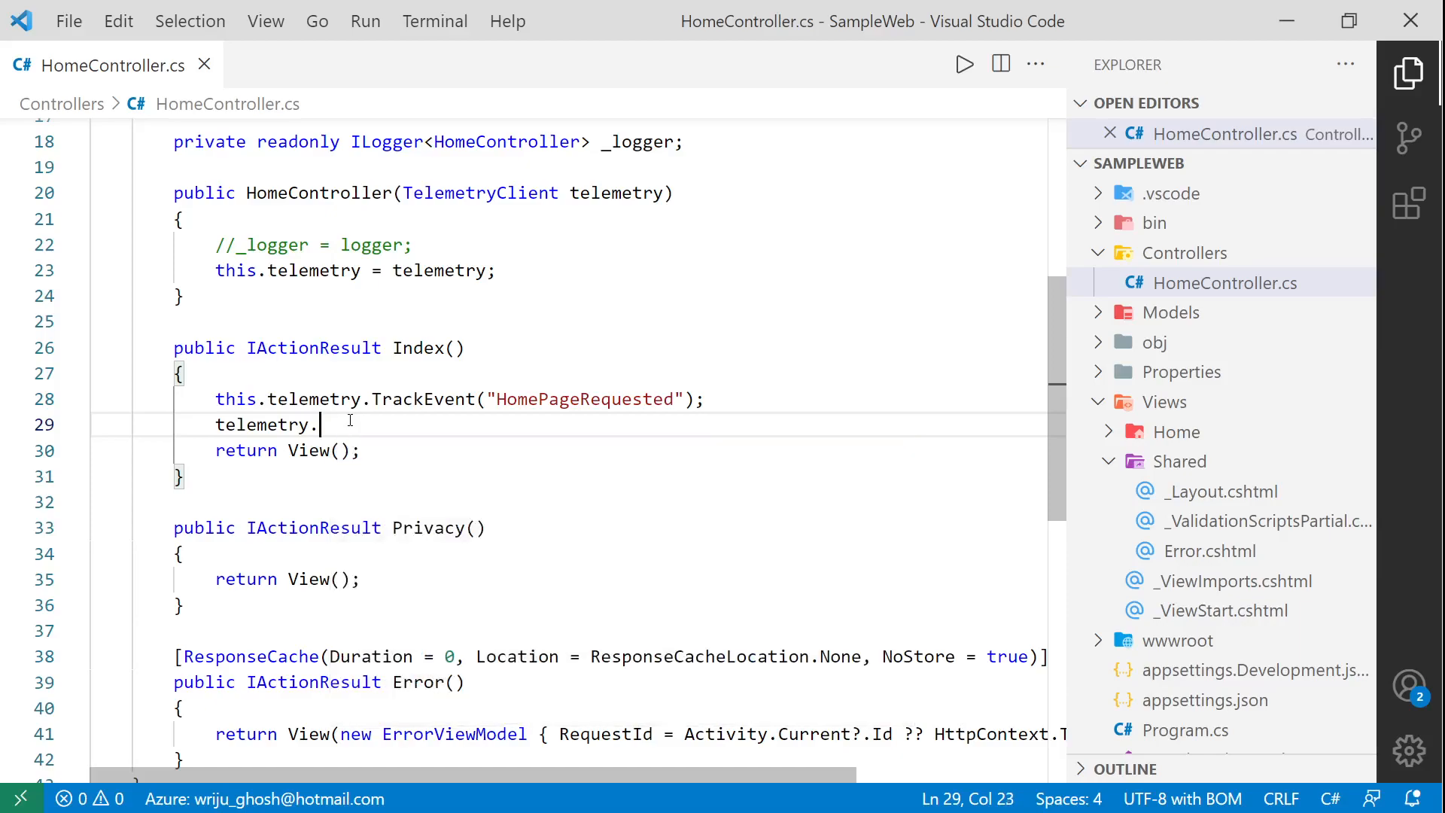
pyautogui.write('W')
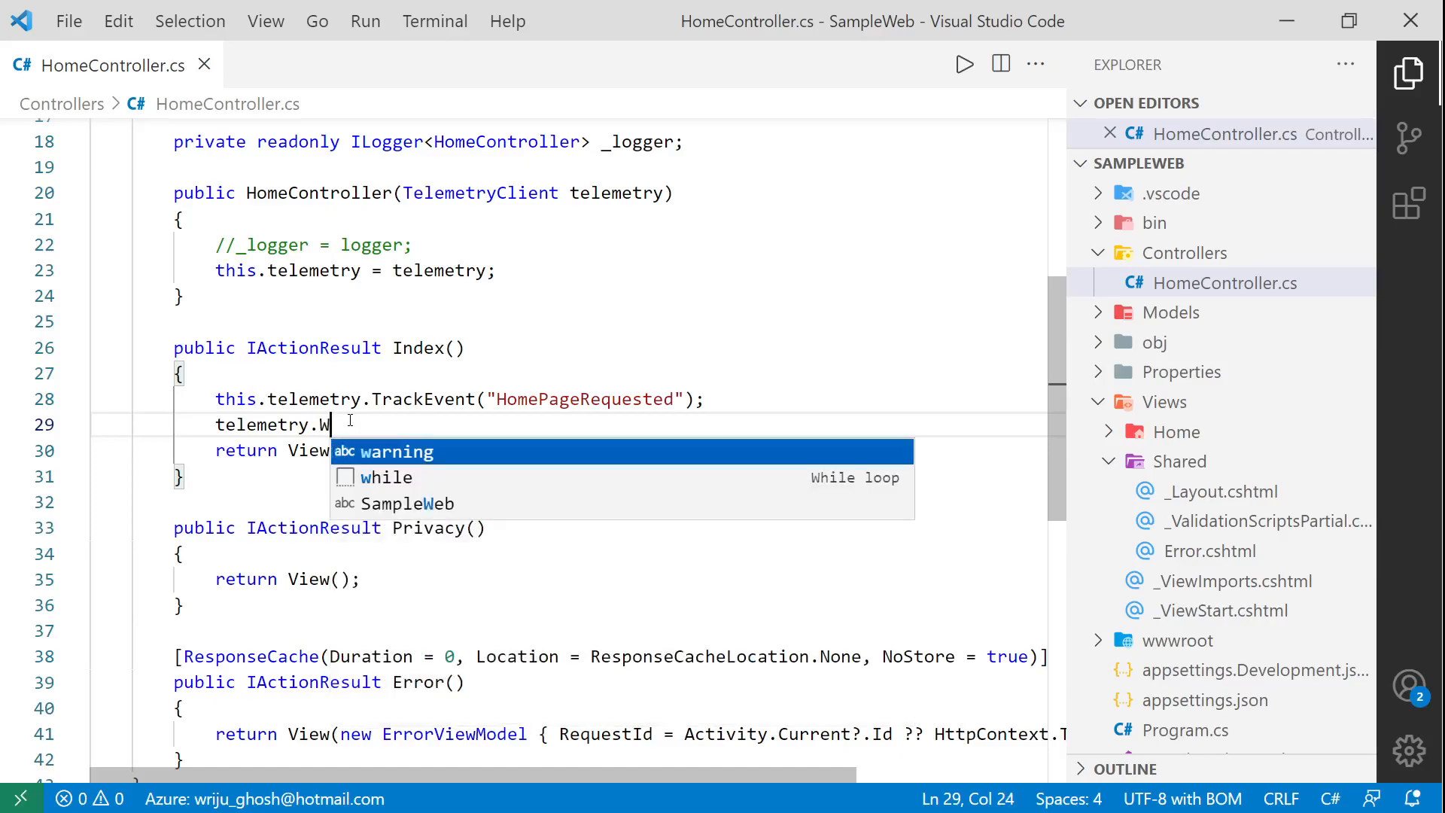
pyautogui.press('BackSpace')
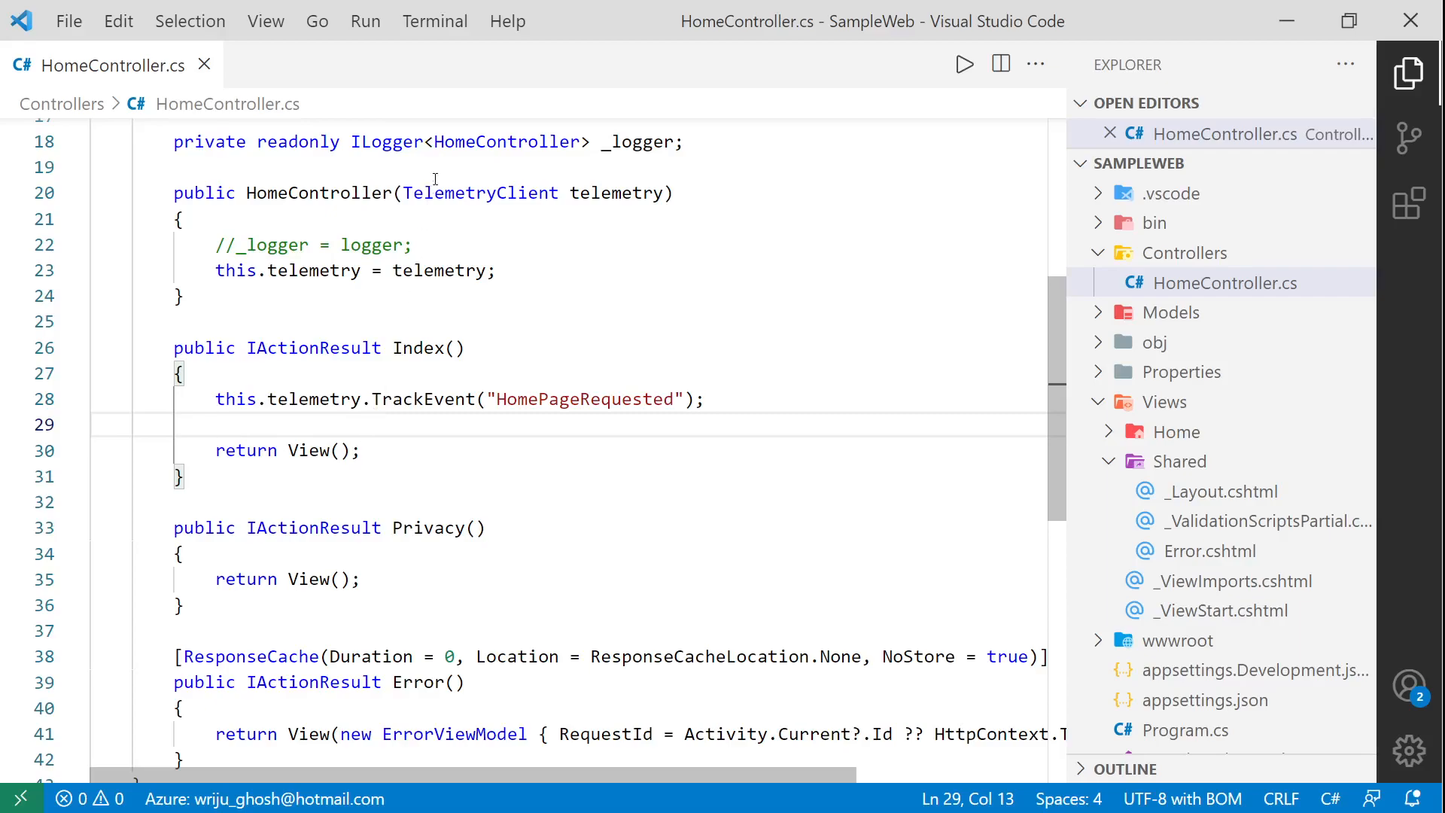
pyautogui.doubleClick(479, 193)
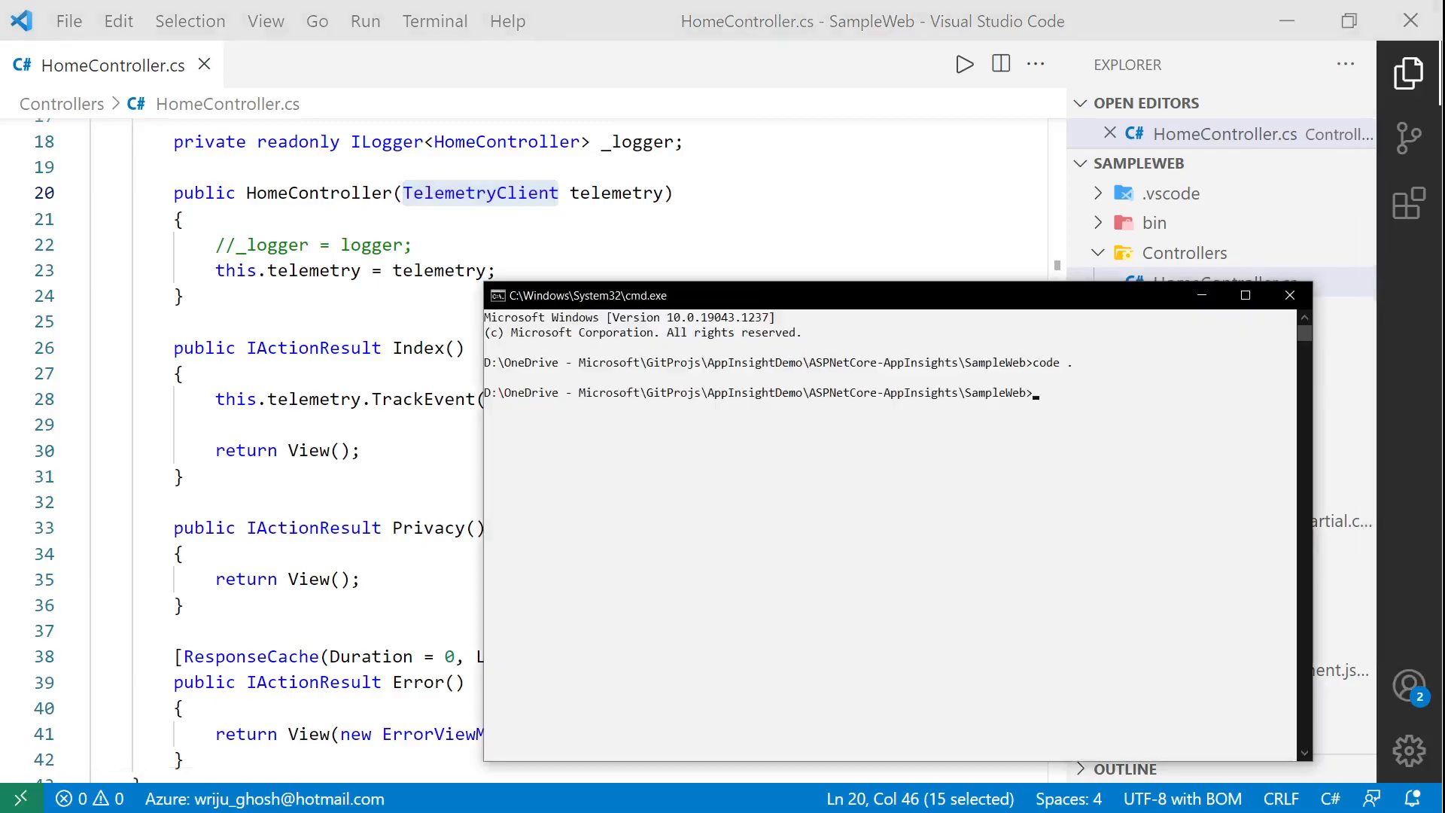
# Step: Run dotnet build then dotnet run so SampleWeb listens on localhost:5000
pyautogui.moveTo(581, 295); pyautogui.dragTo(630, 191)
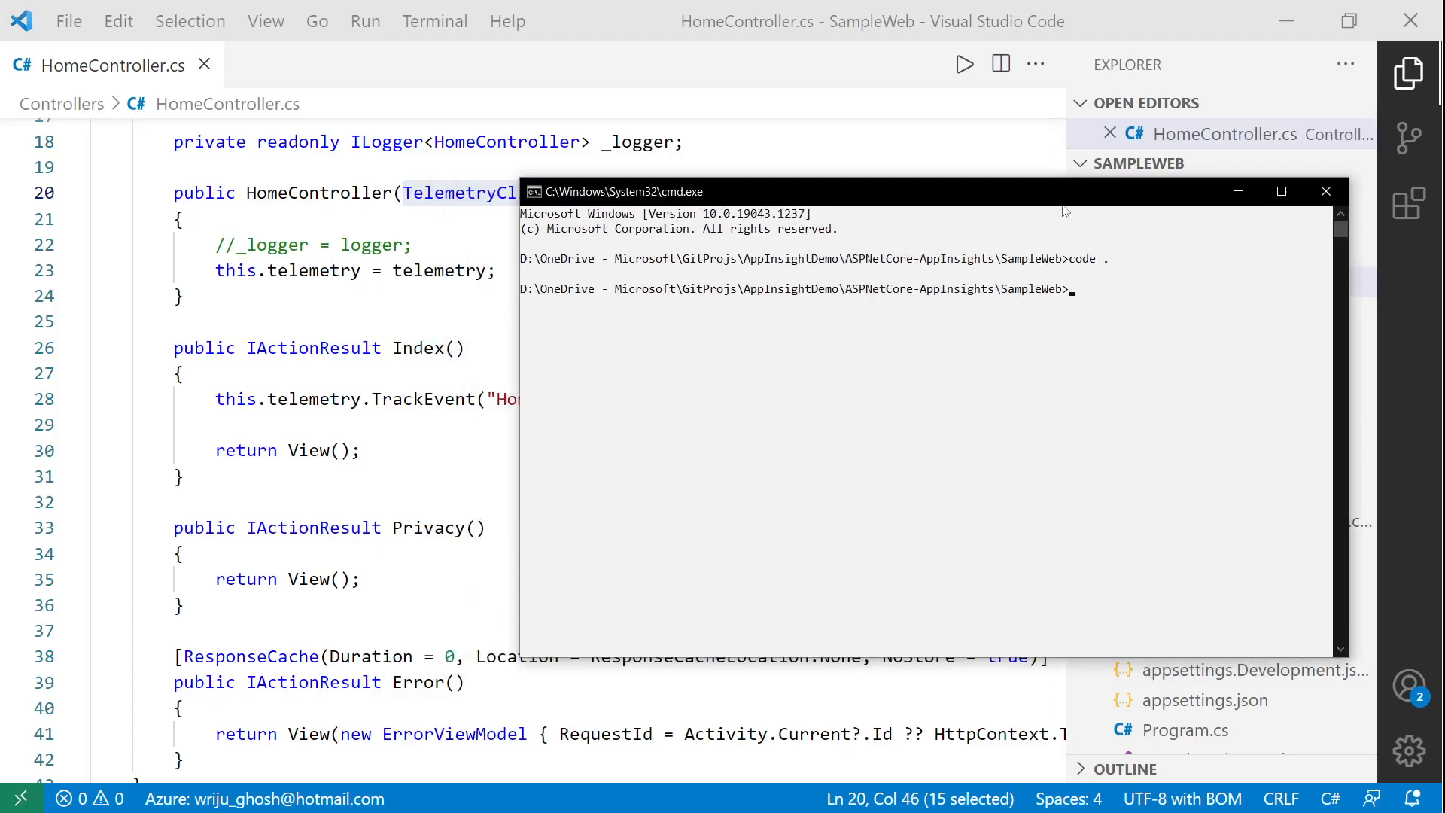
pyautogui.write('d')
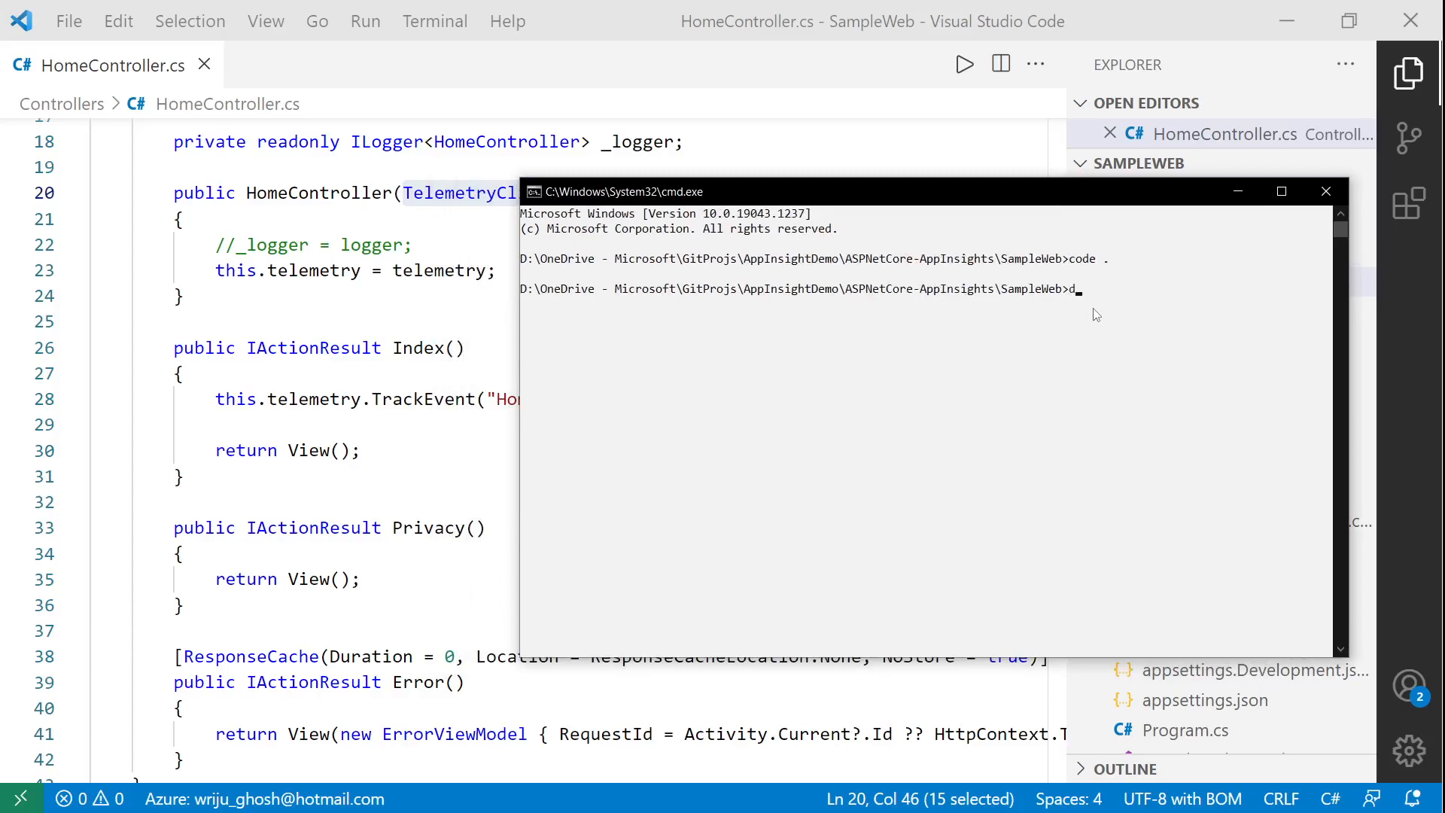
pyautogui.write('dotnet buil')
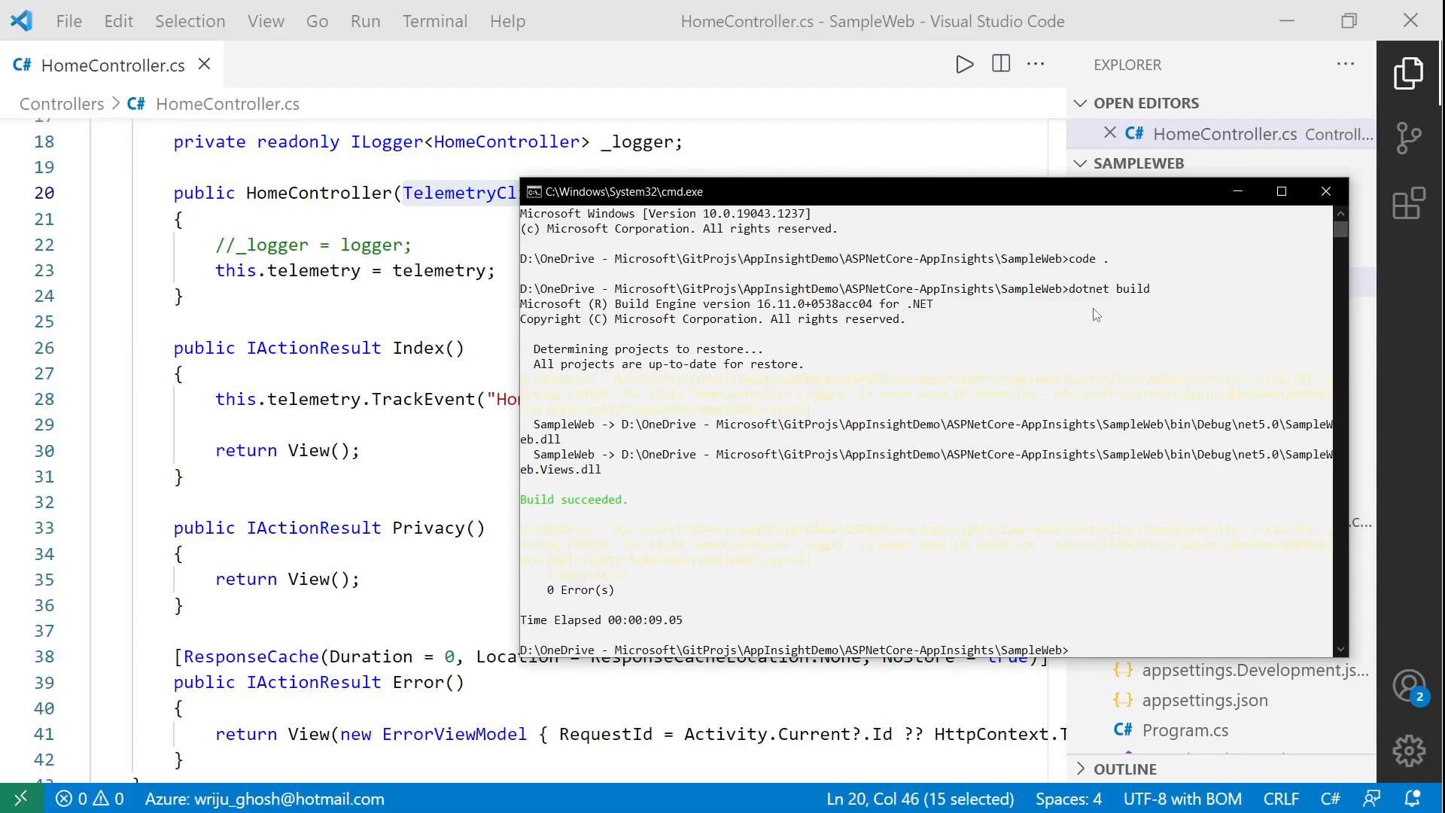
pyautogui.write('dotnet')
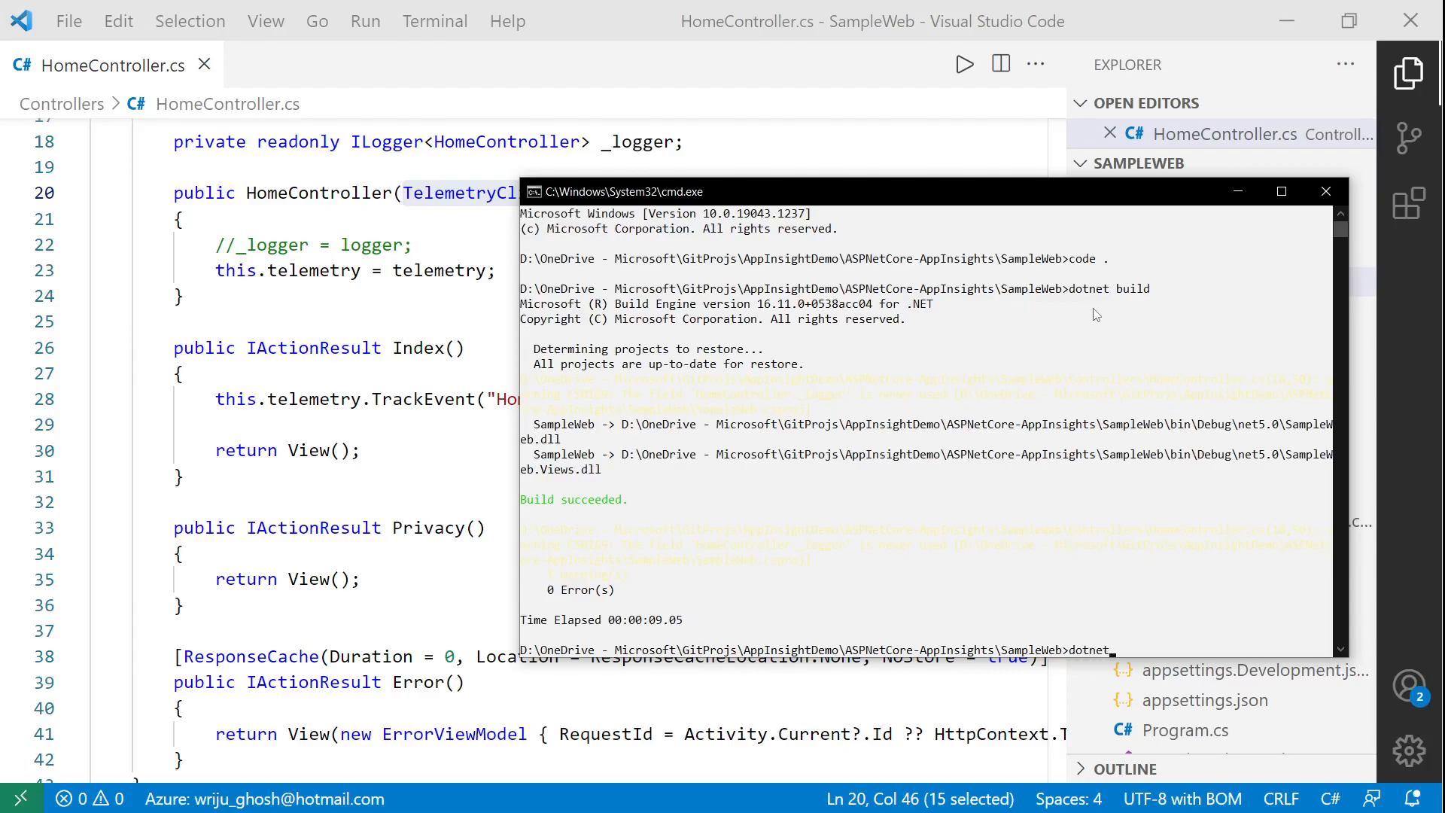
pyautogui.write('run')
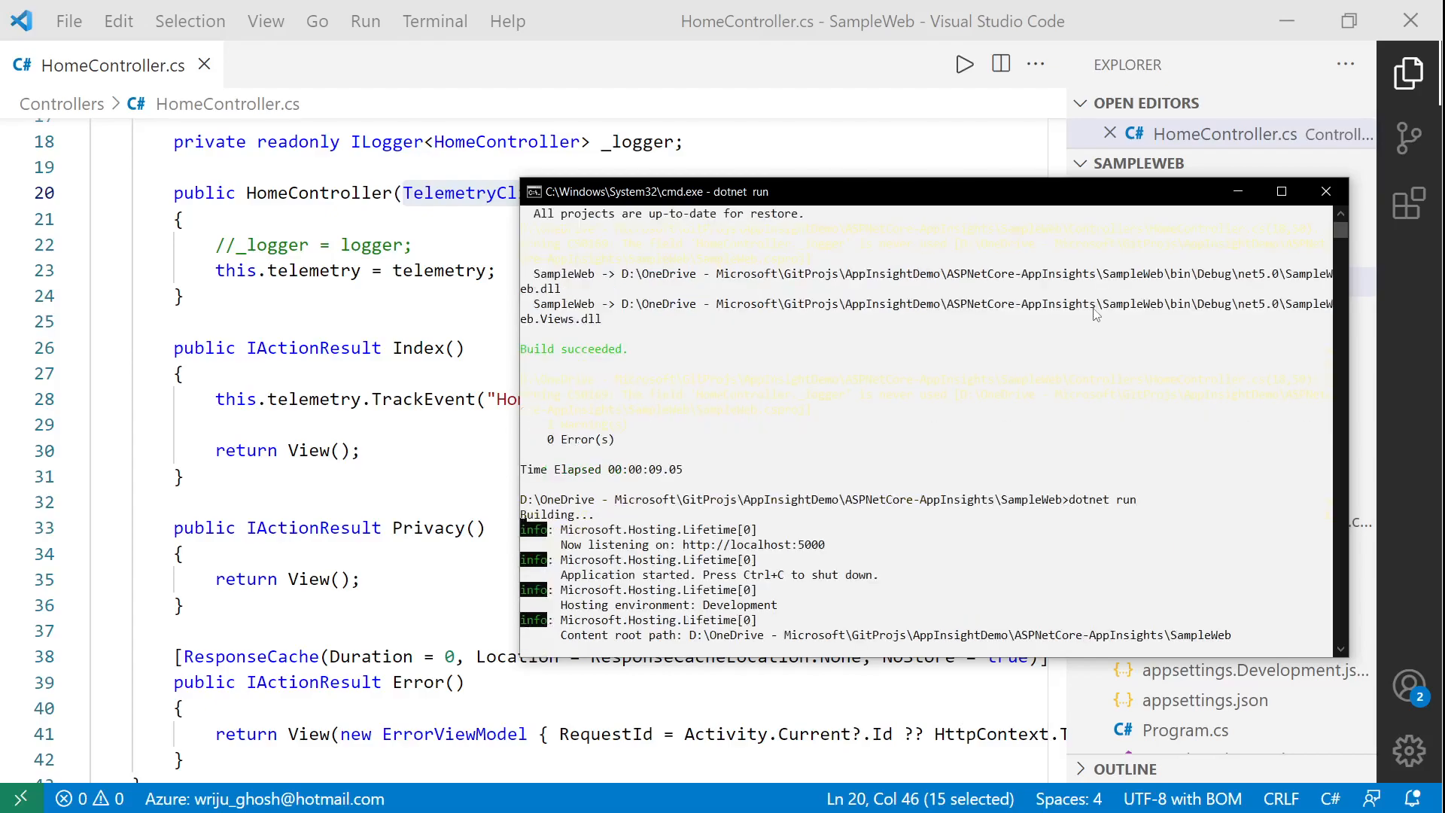
pyautogui.moveTo(827, 539)
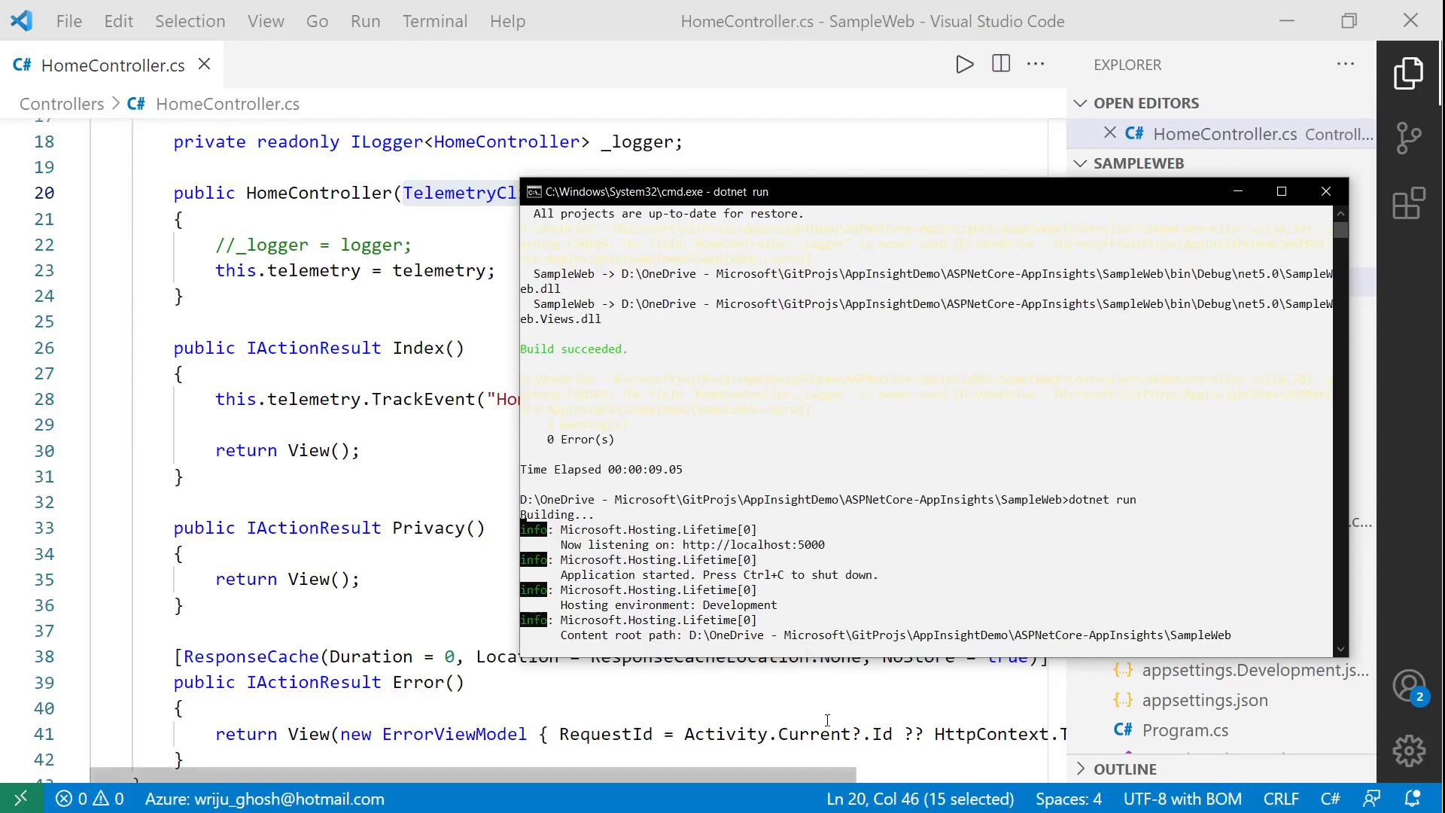
pyautogui.moveTo(586, 715)
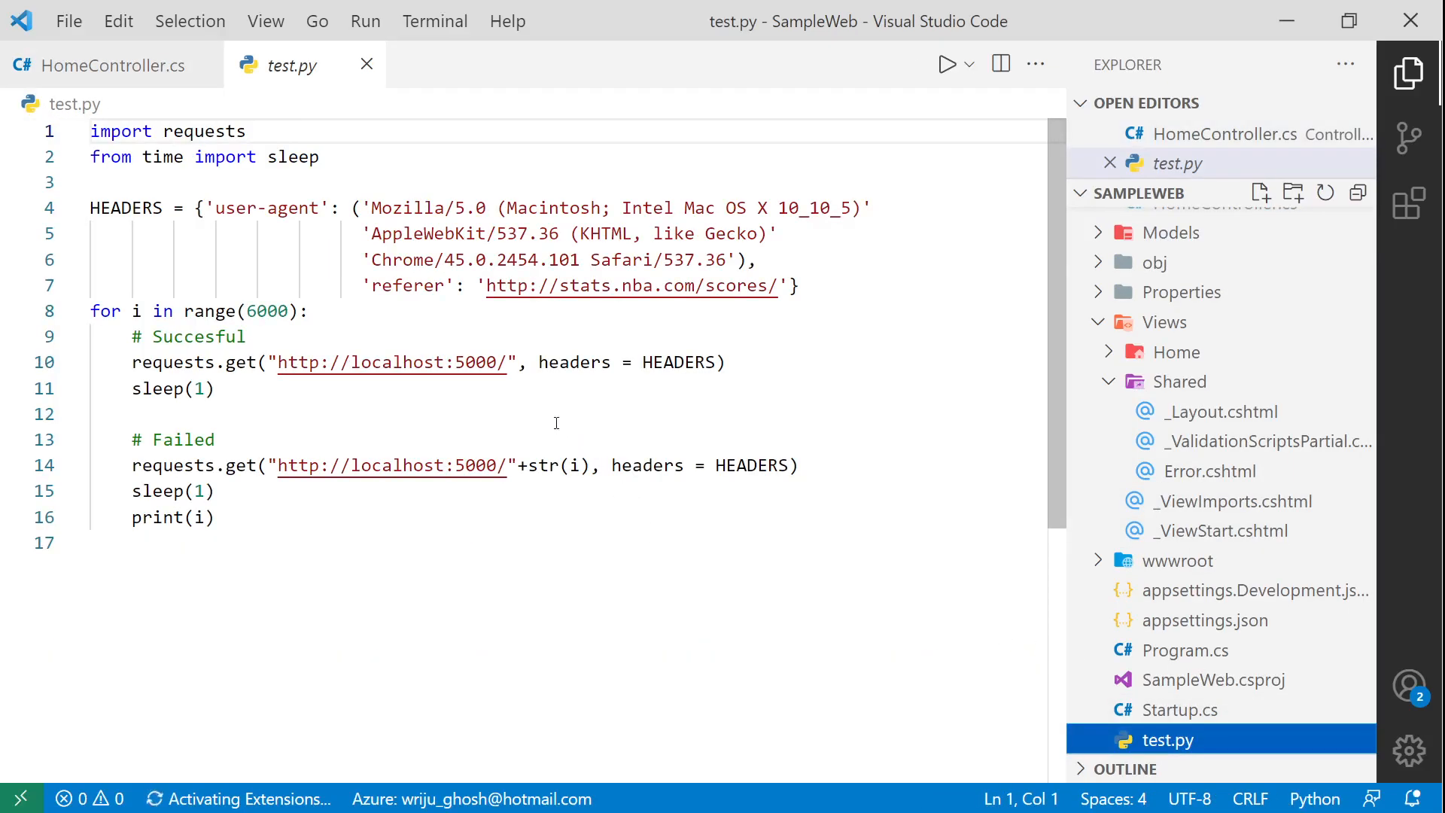
pyautogui.moveTo(286, 363); pyautogui.dragTo(507, 363)
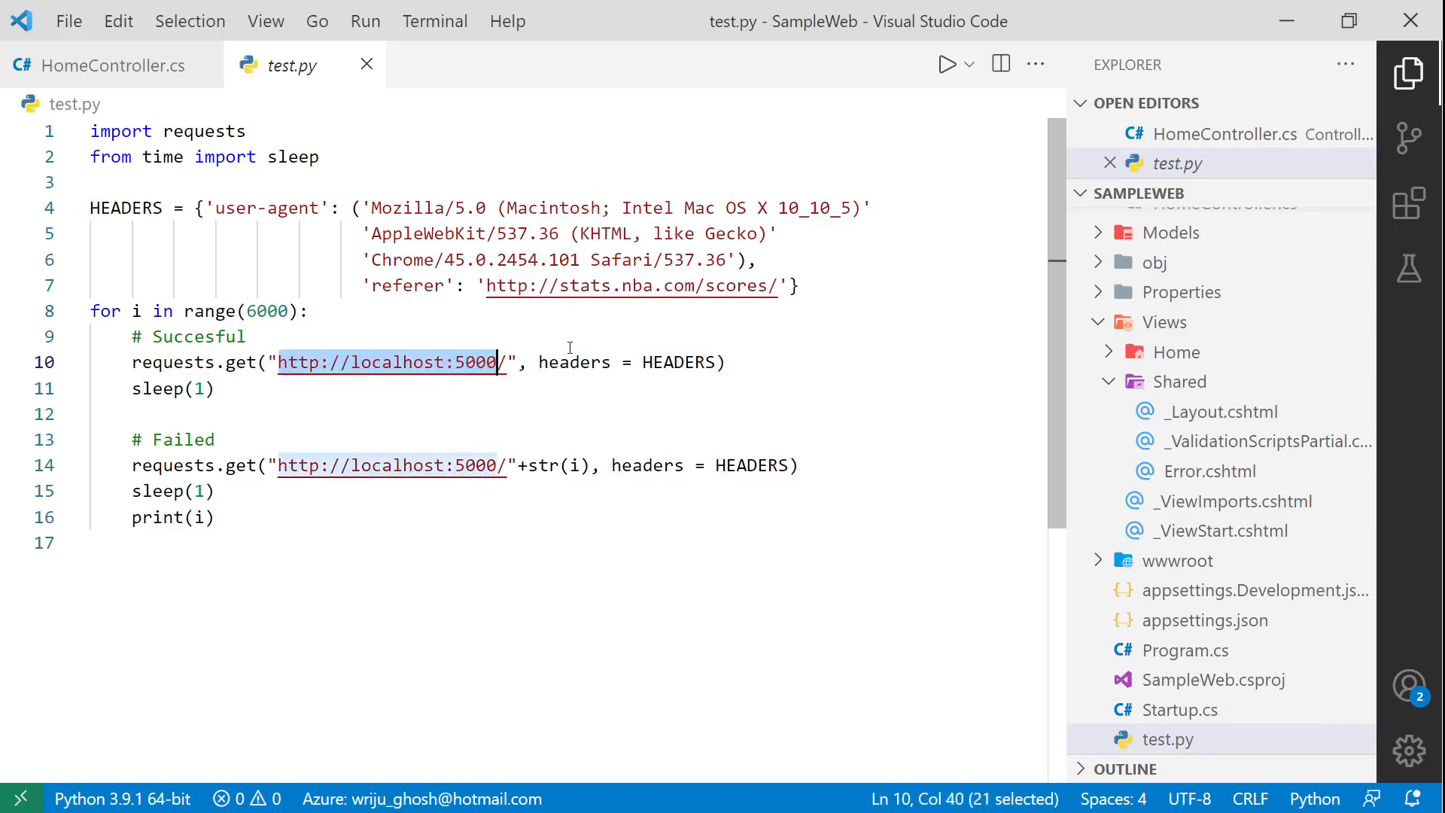
pyautogui.moveTo(526, 363)
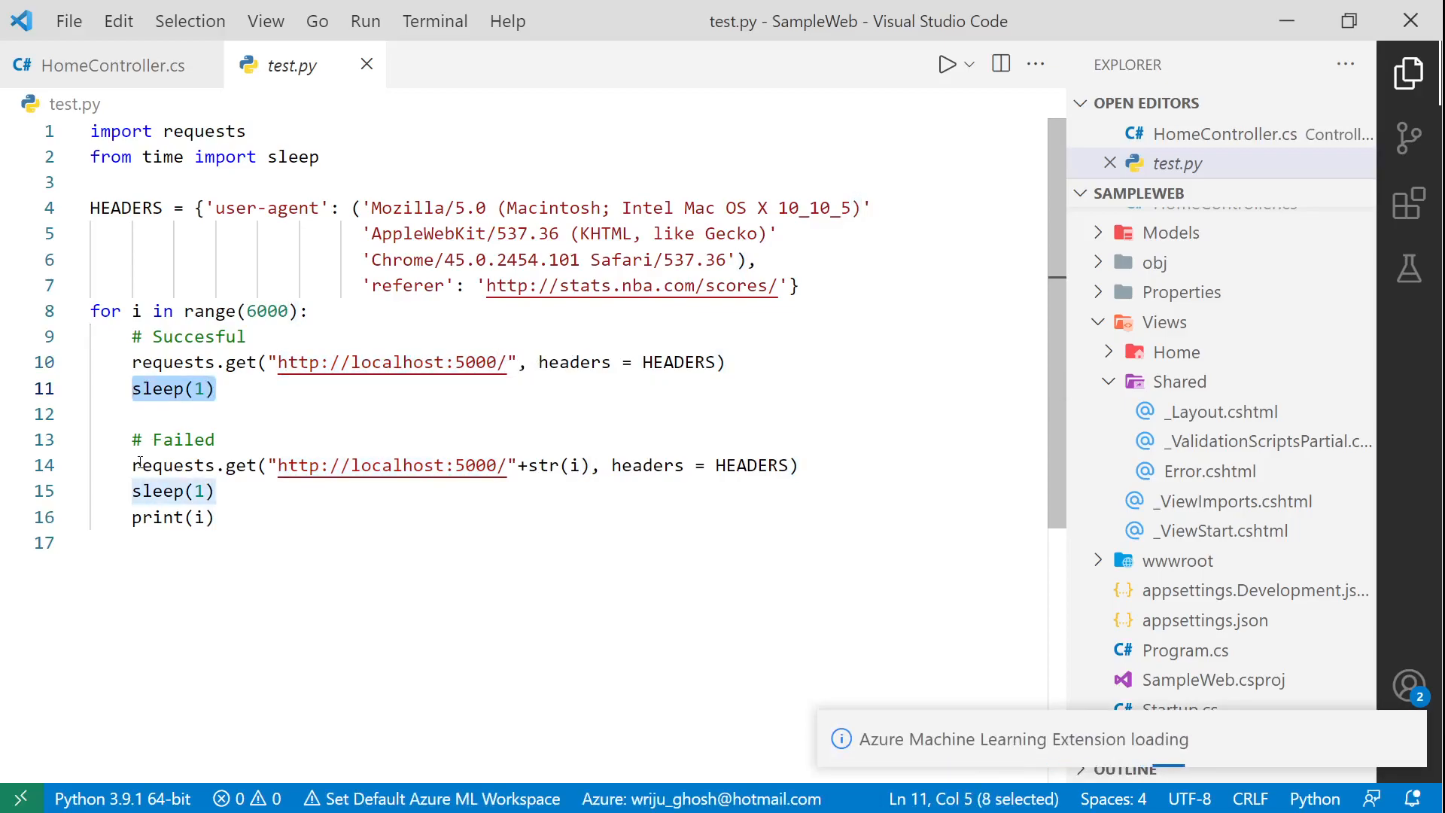
pyautogui.click(534, 465)
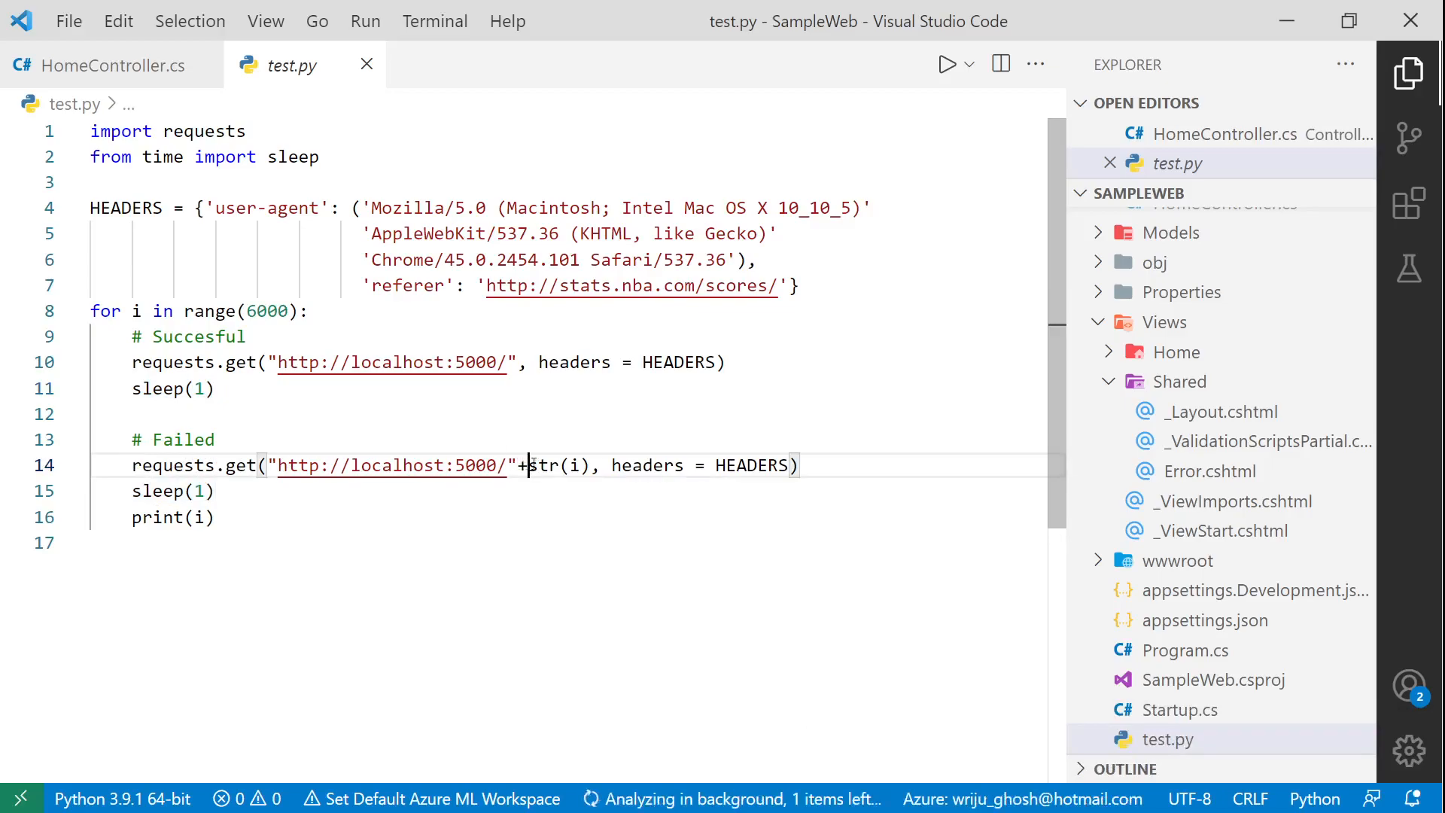
pyautogui.doubleClick(557, 465)
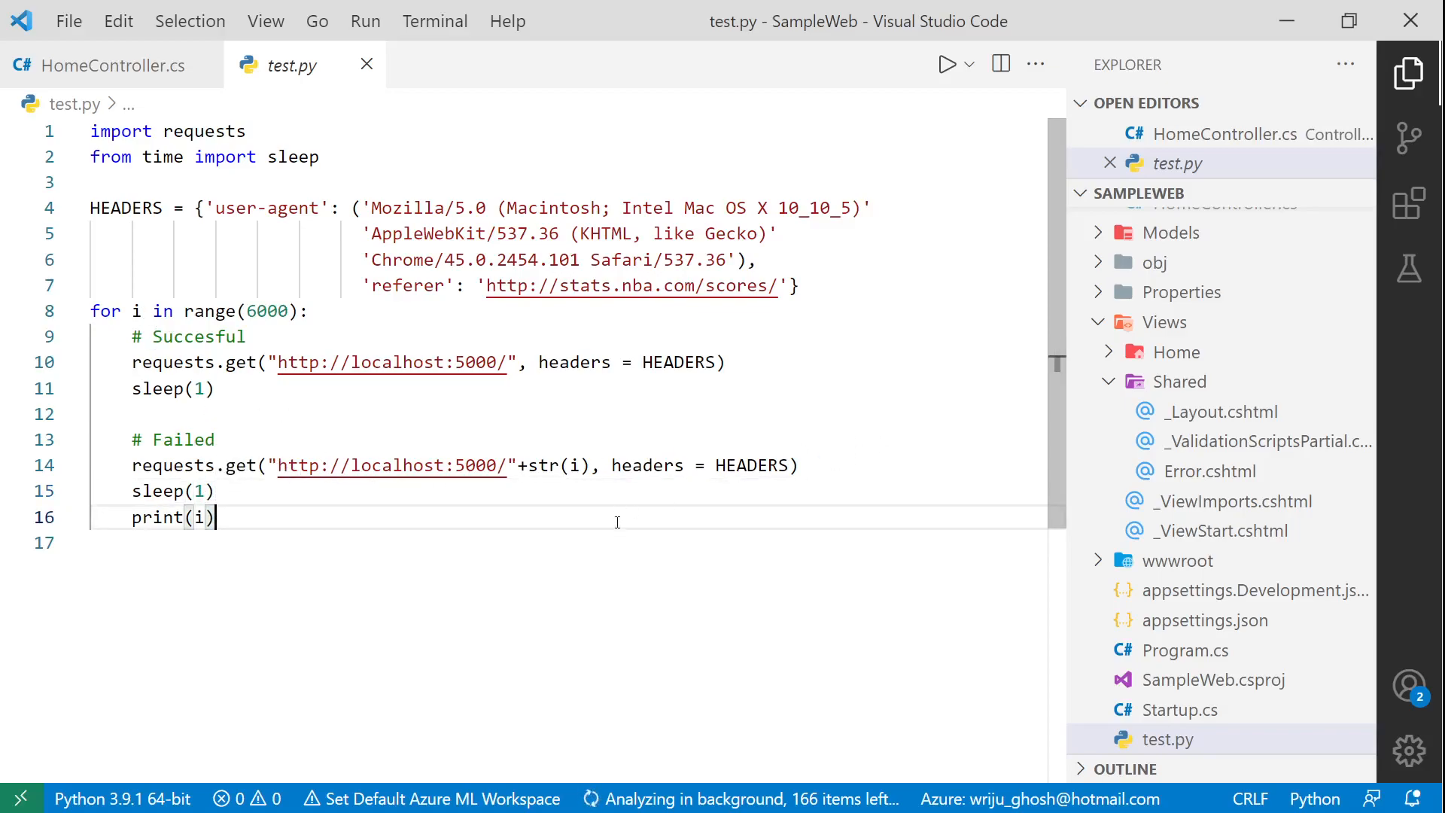
pyautogui.click(434, 20)
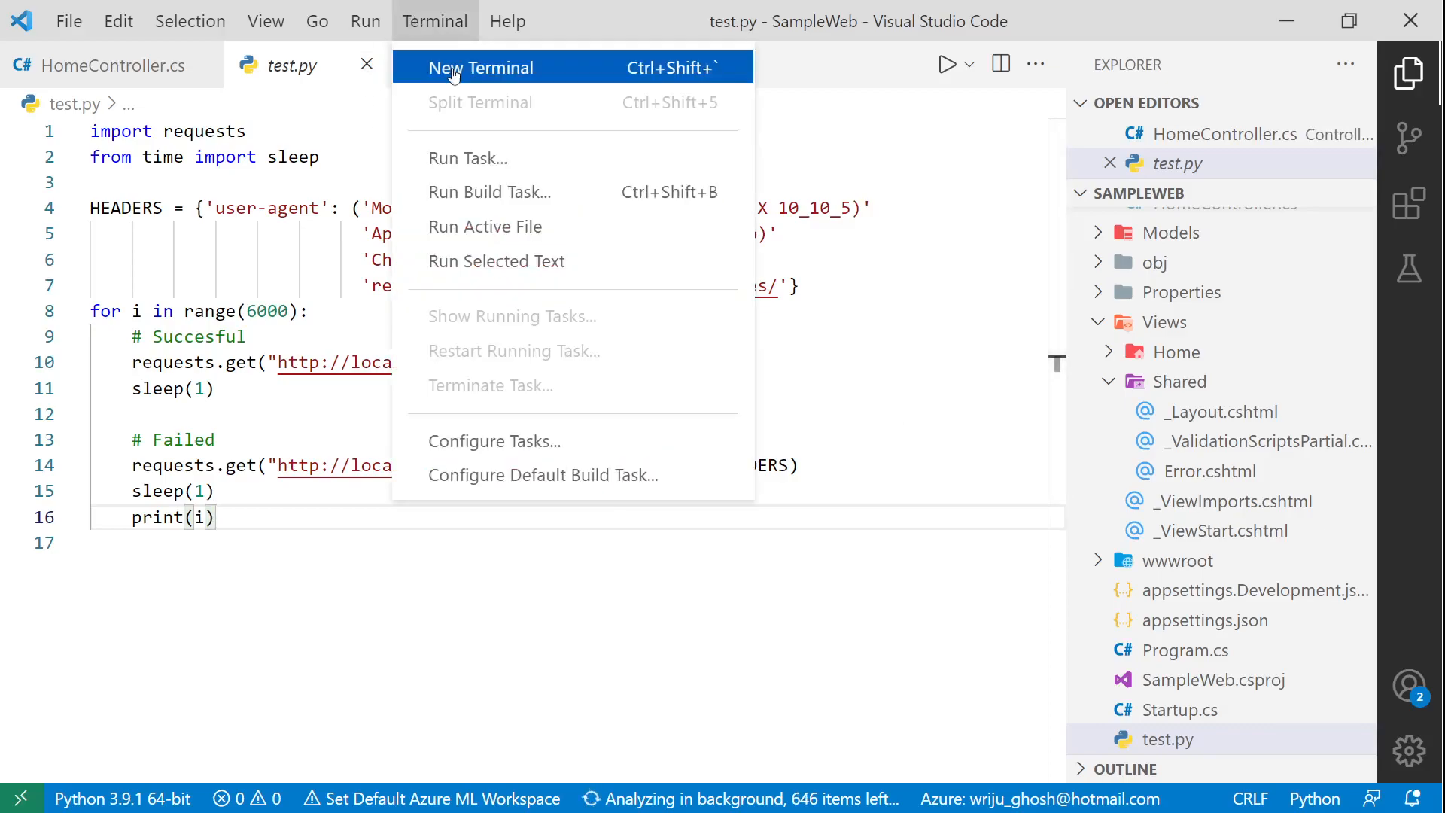
# Step: Run py test.py in a new terminal to send traffic to the local app
pyautogui.click(482, 68)
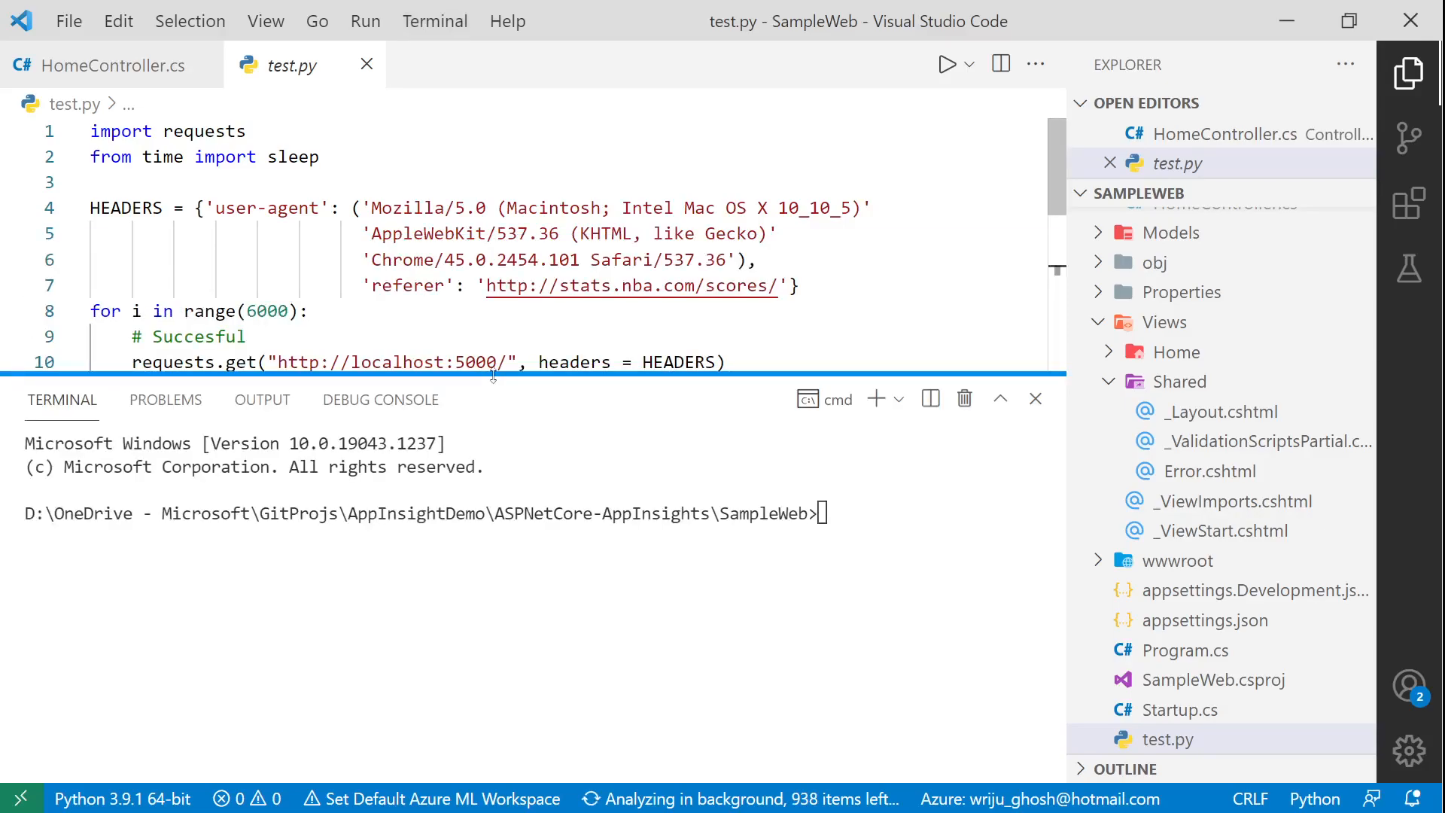
pyautogui.write('p')
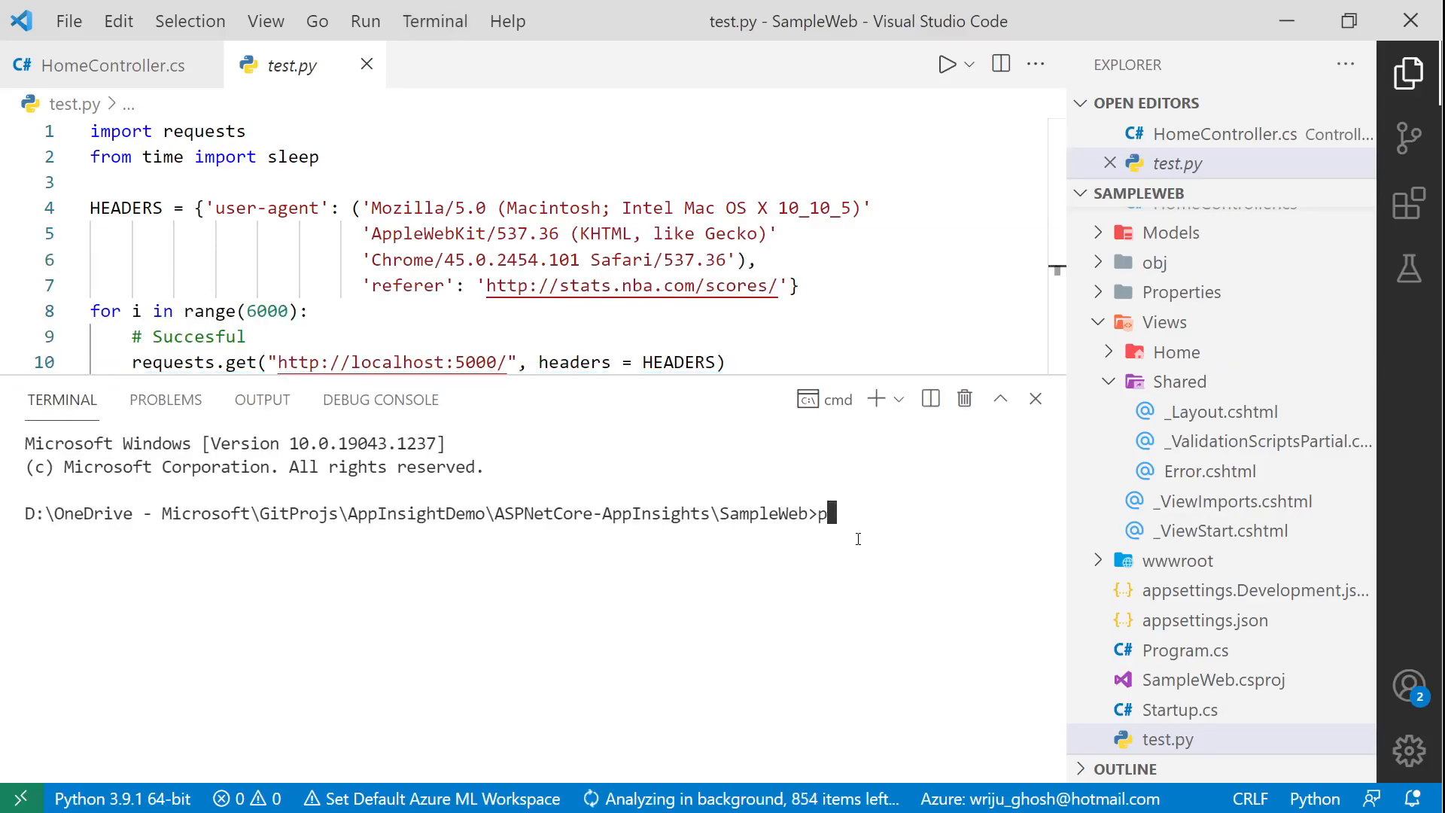
pyautogui.write('y')
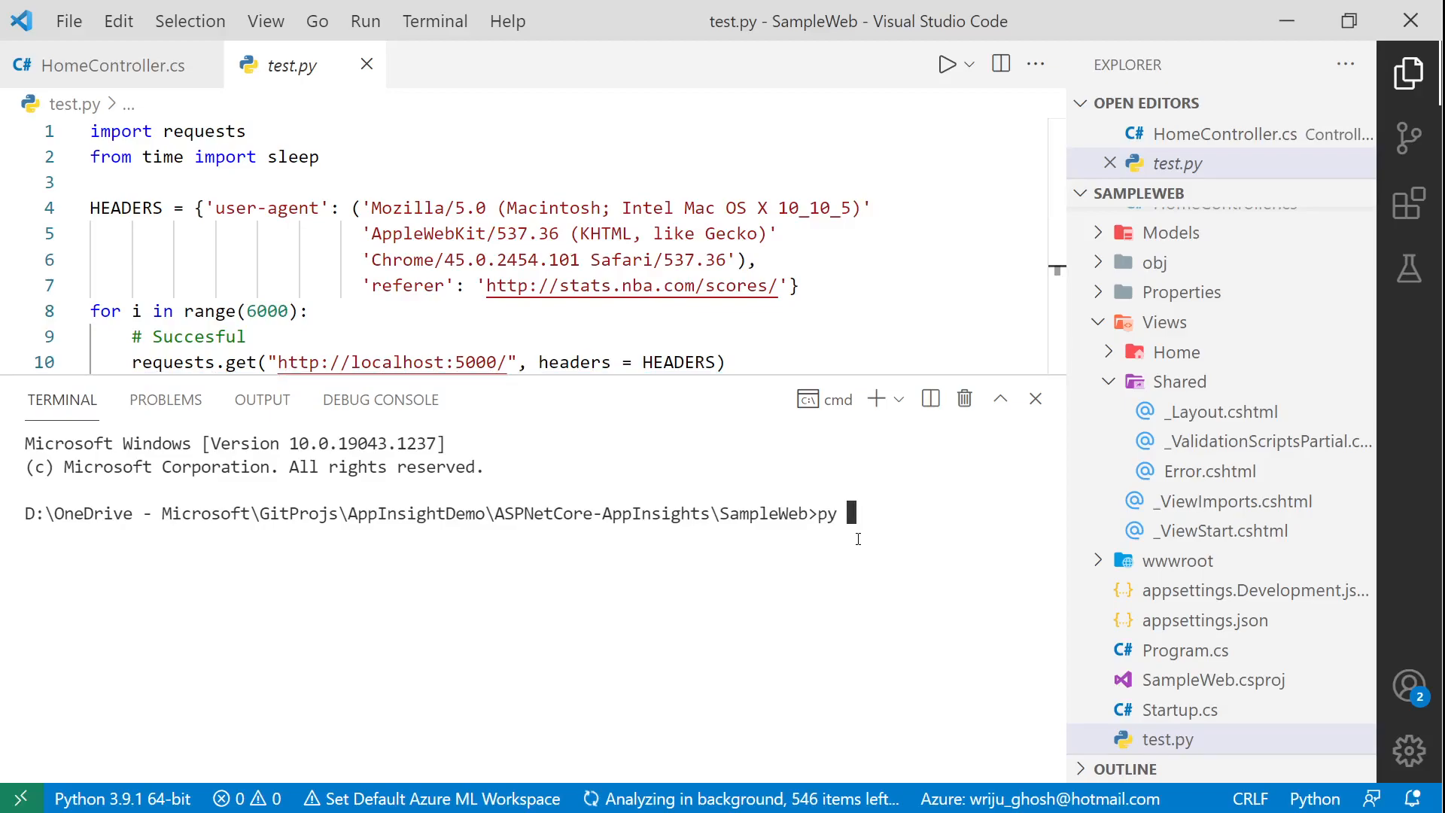
pyautogui.write('test.py')
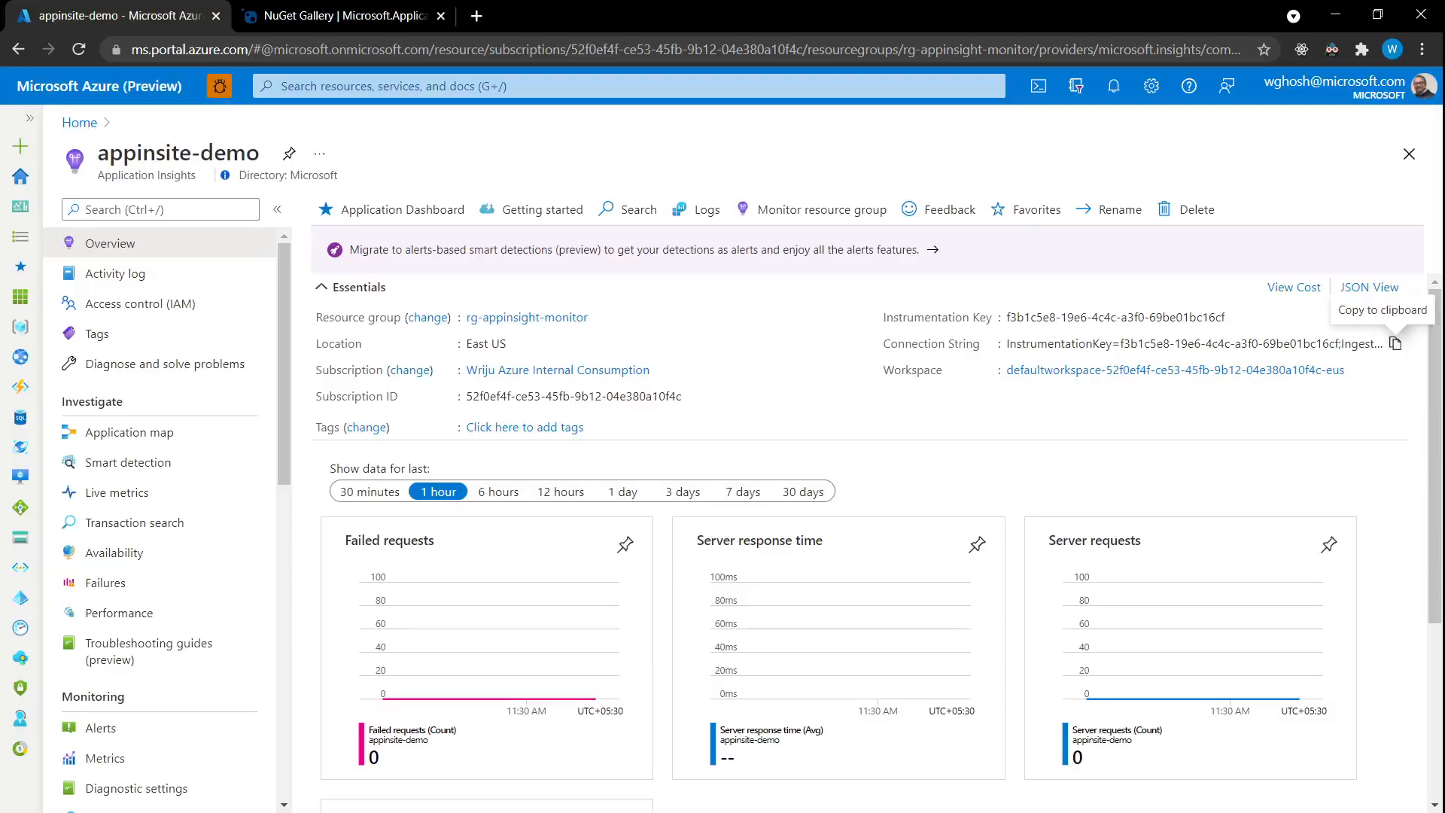
pyautogui.moveTo(114, 491)
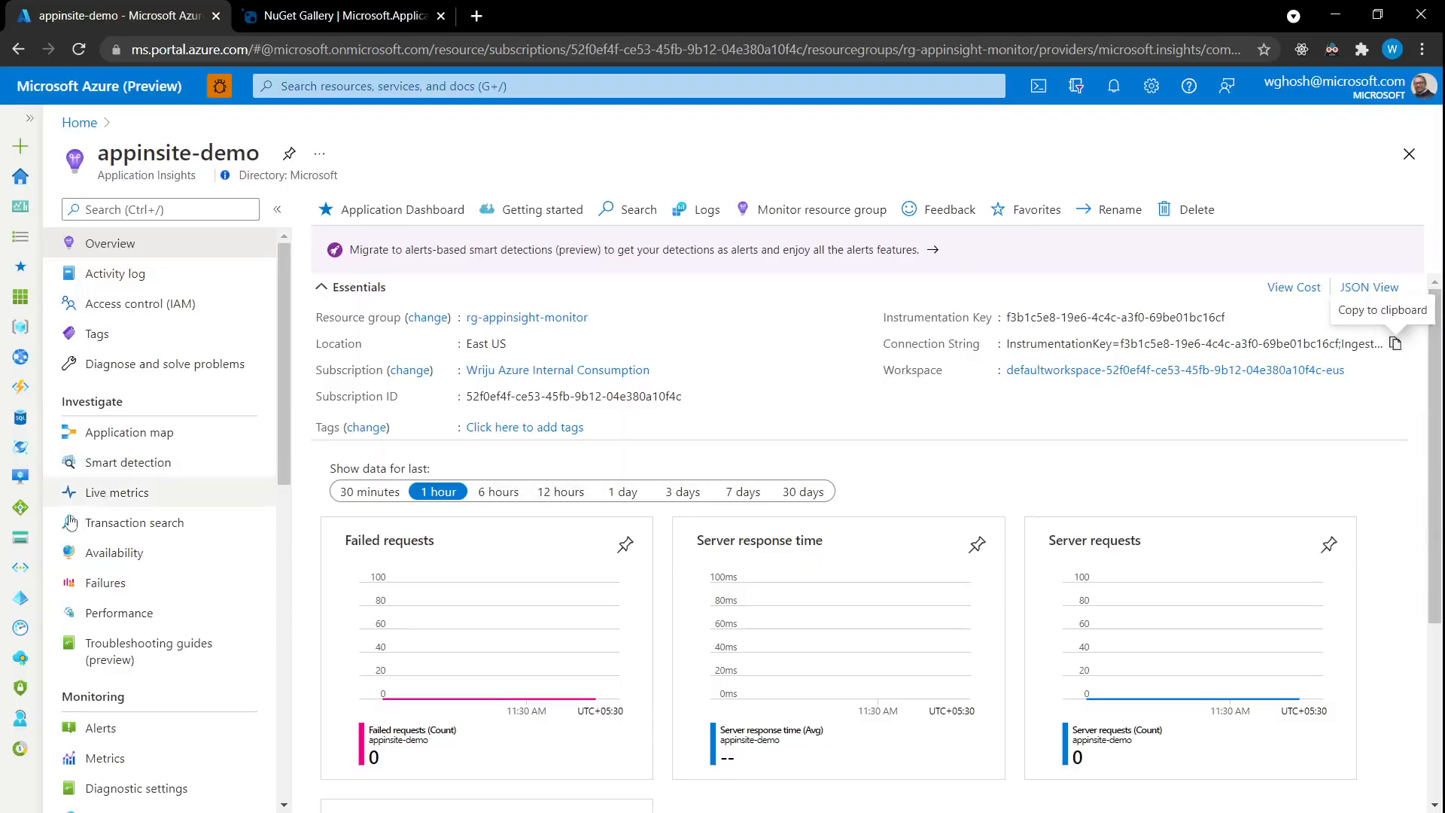
# Step: Show Live metrics for appinsite-demo with requests, 404 failures and HomePageRequested events streaming
pyautogui.click(117, 491)
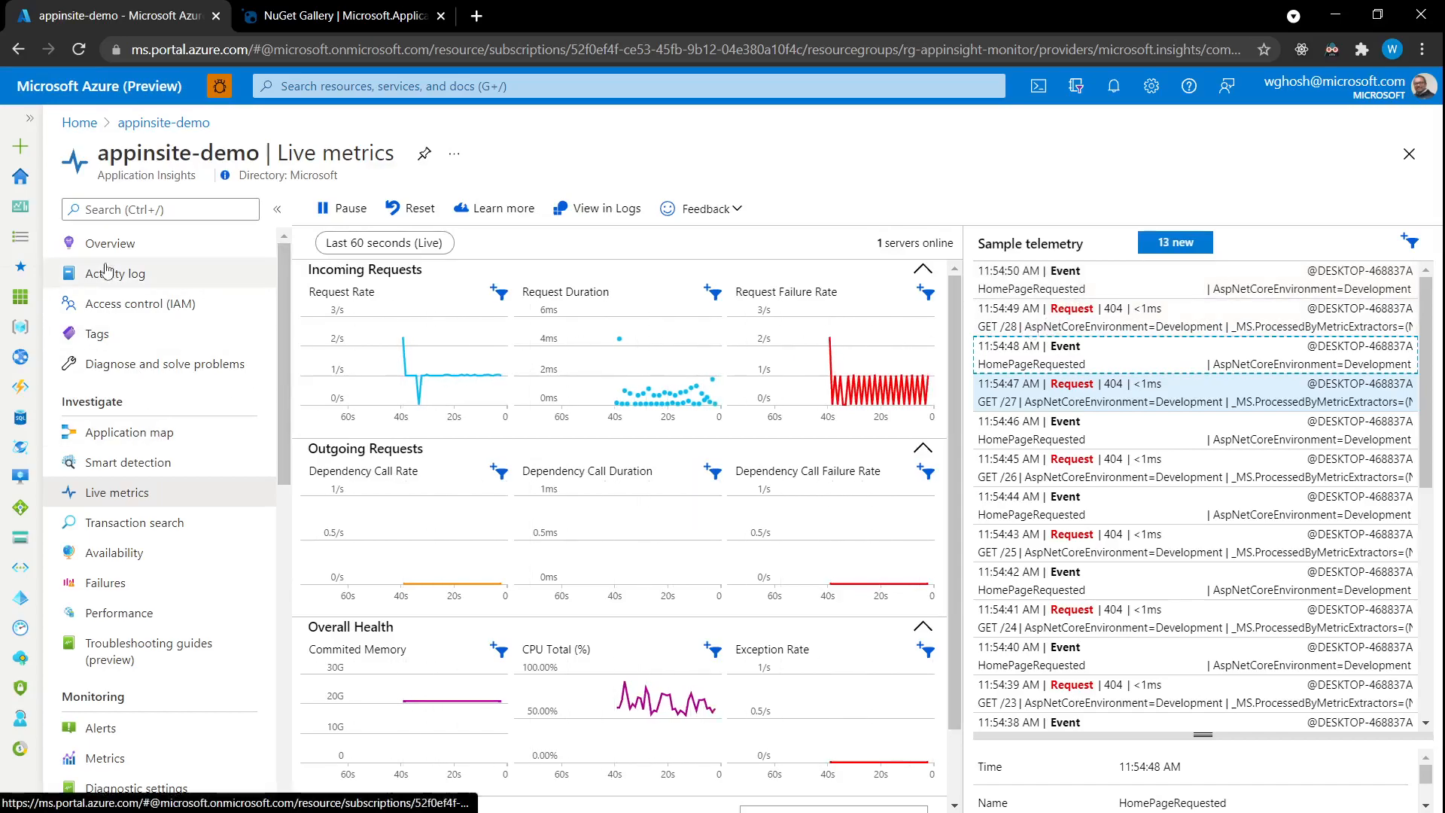
# Step: Show the Failures page listing 12 failed of 25 requests with 404 as top code
pyautogui.click(109, 242)
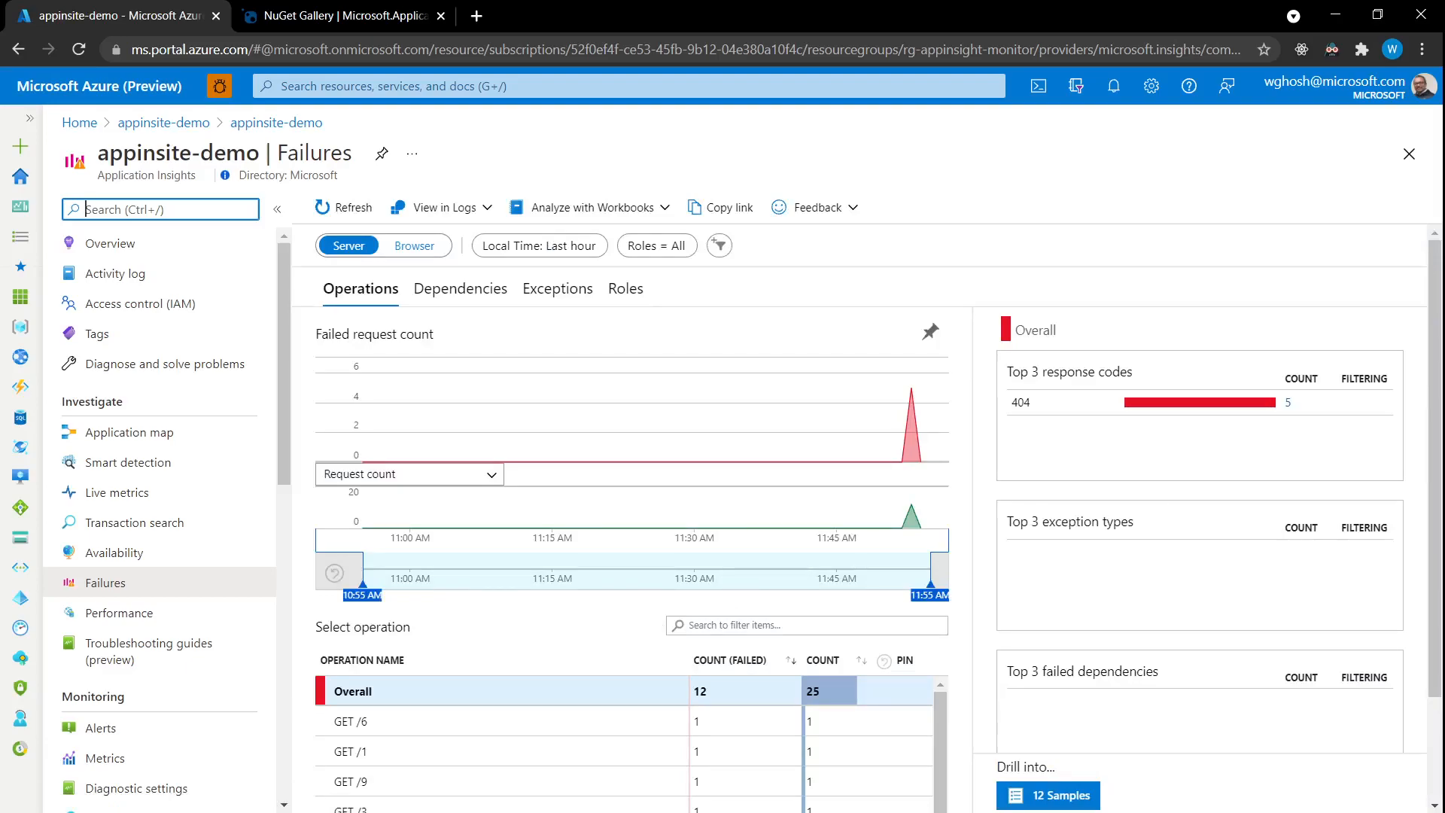
pyautogui.scroll(-3)
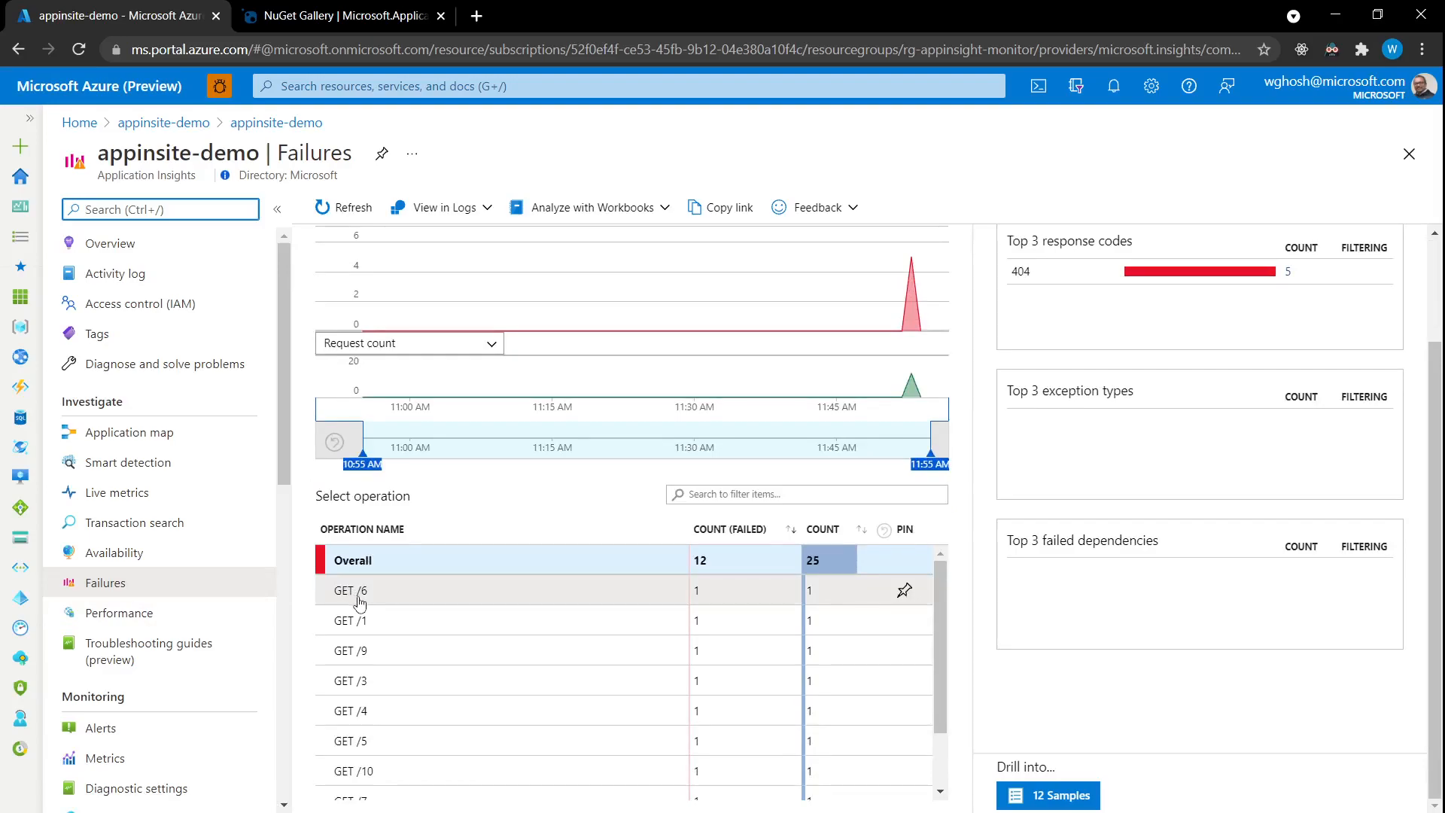
pyautogui.moveTo(370, 711)
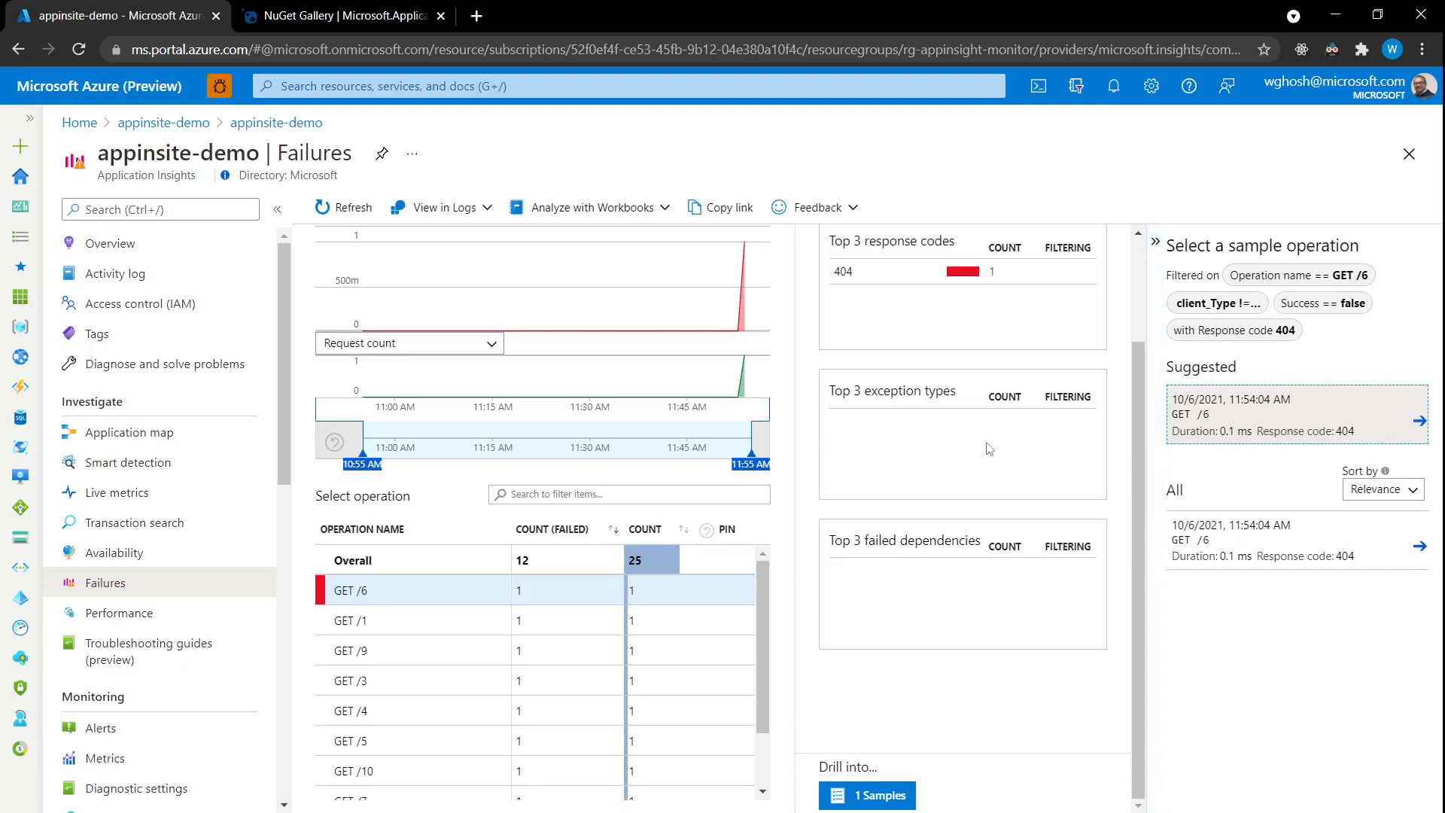
pyautogui.moveTo(815, 503)
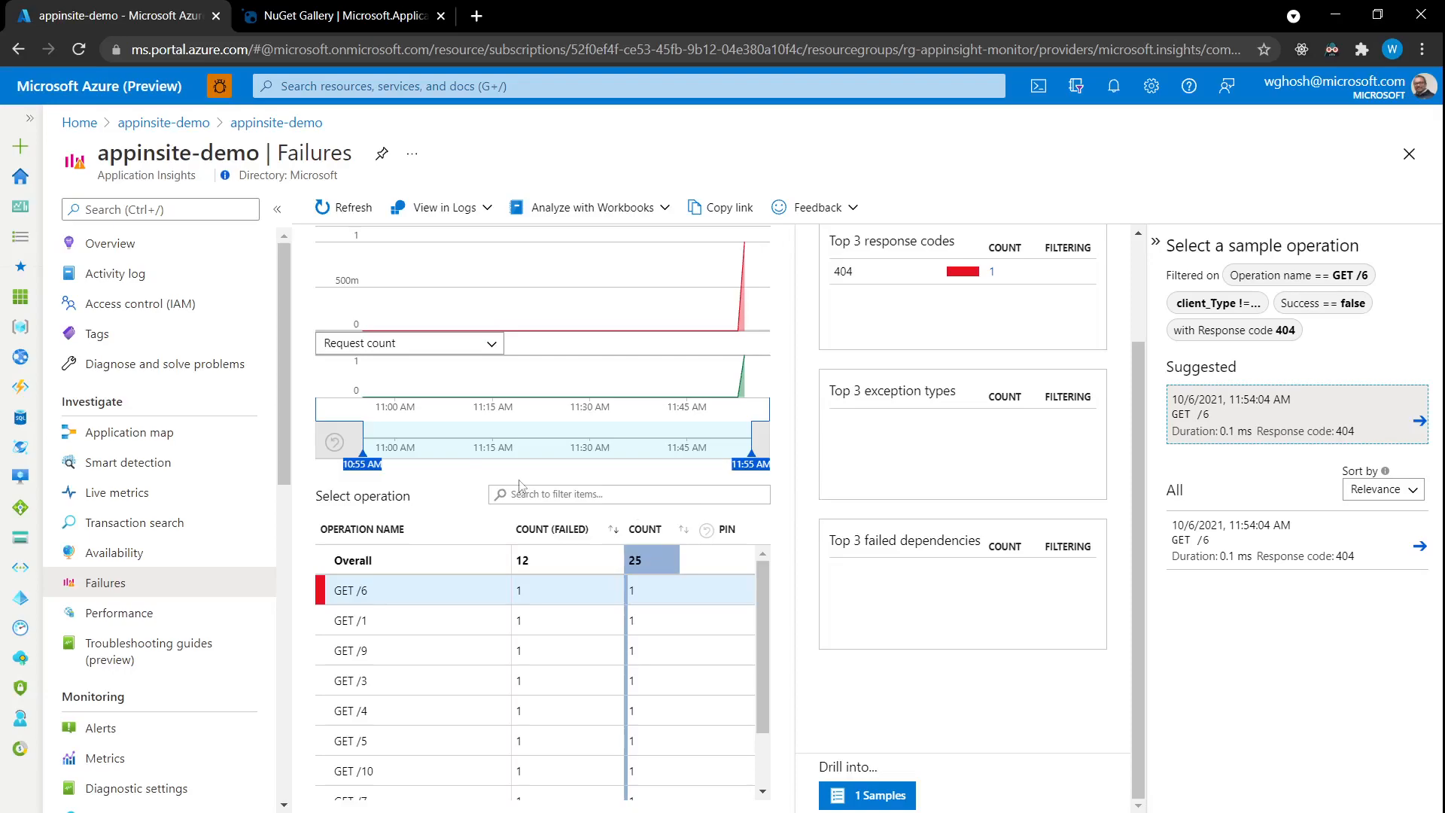
# Step: Return to the Live metrics stream for appinsite-demo
pyautogui.click(118, 493)
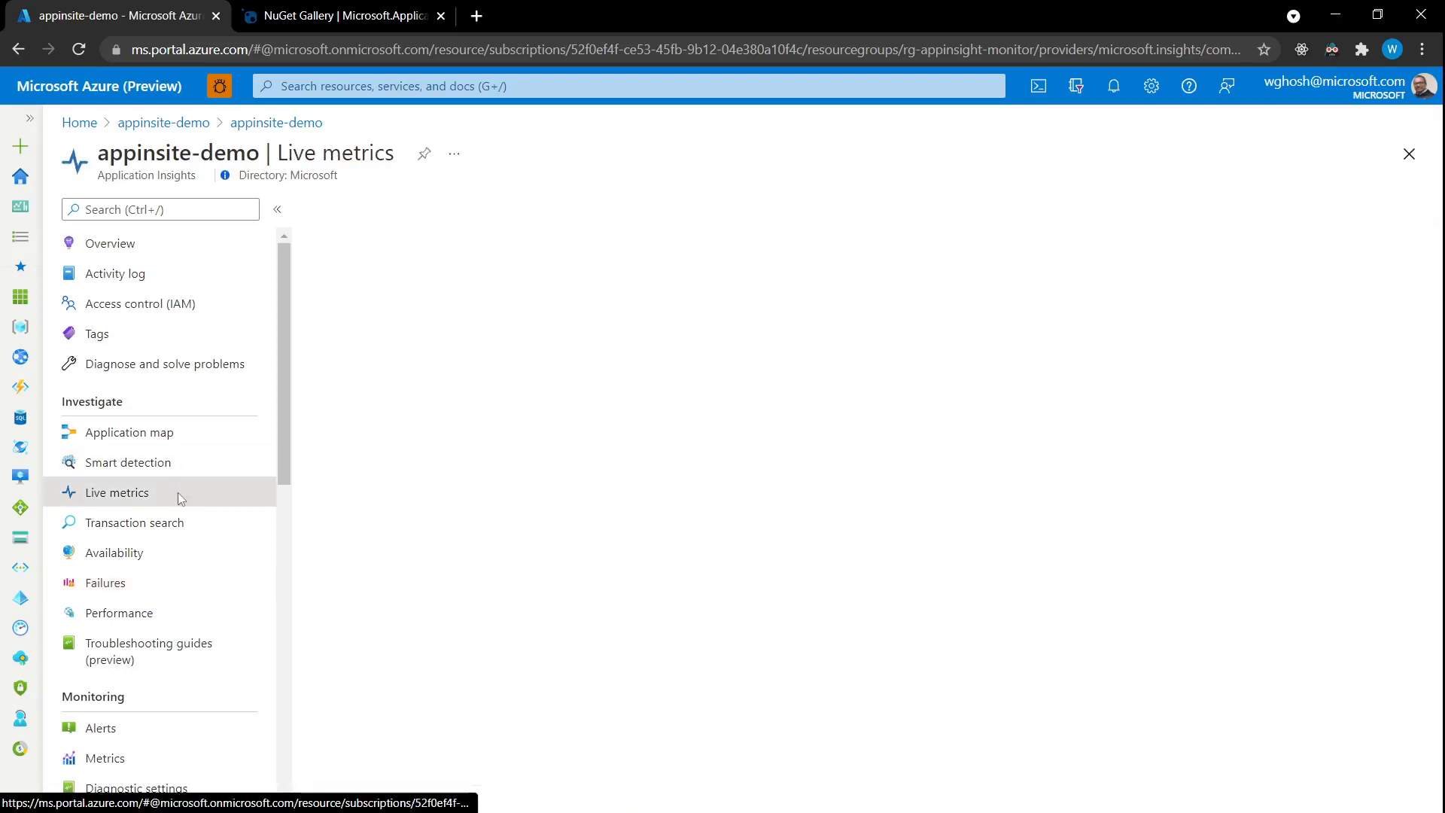
pyautogui.click(117, 493)
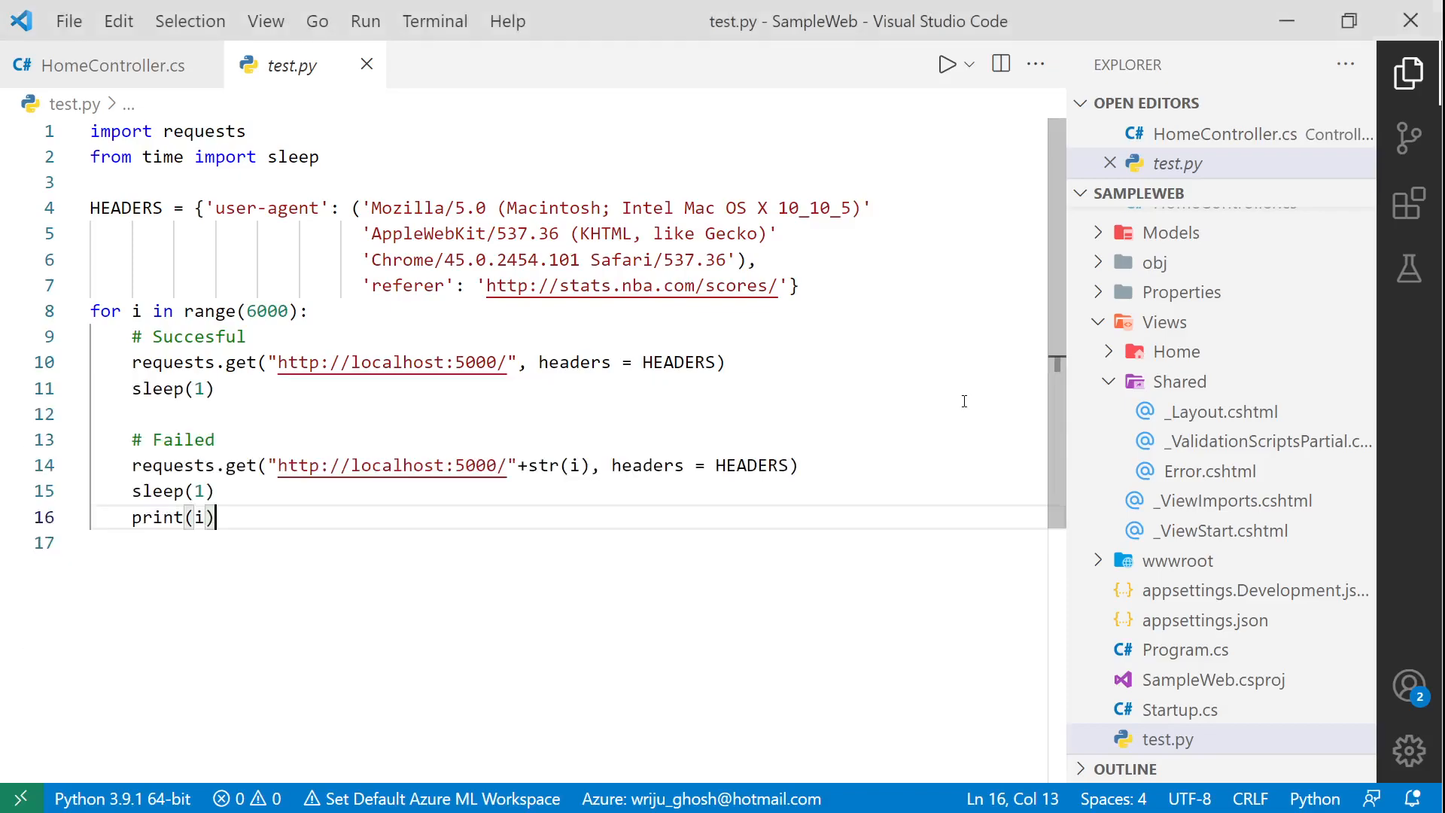
pyautogui.moveTo(981, 410)
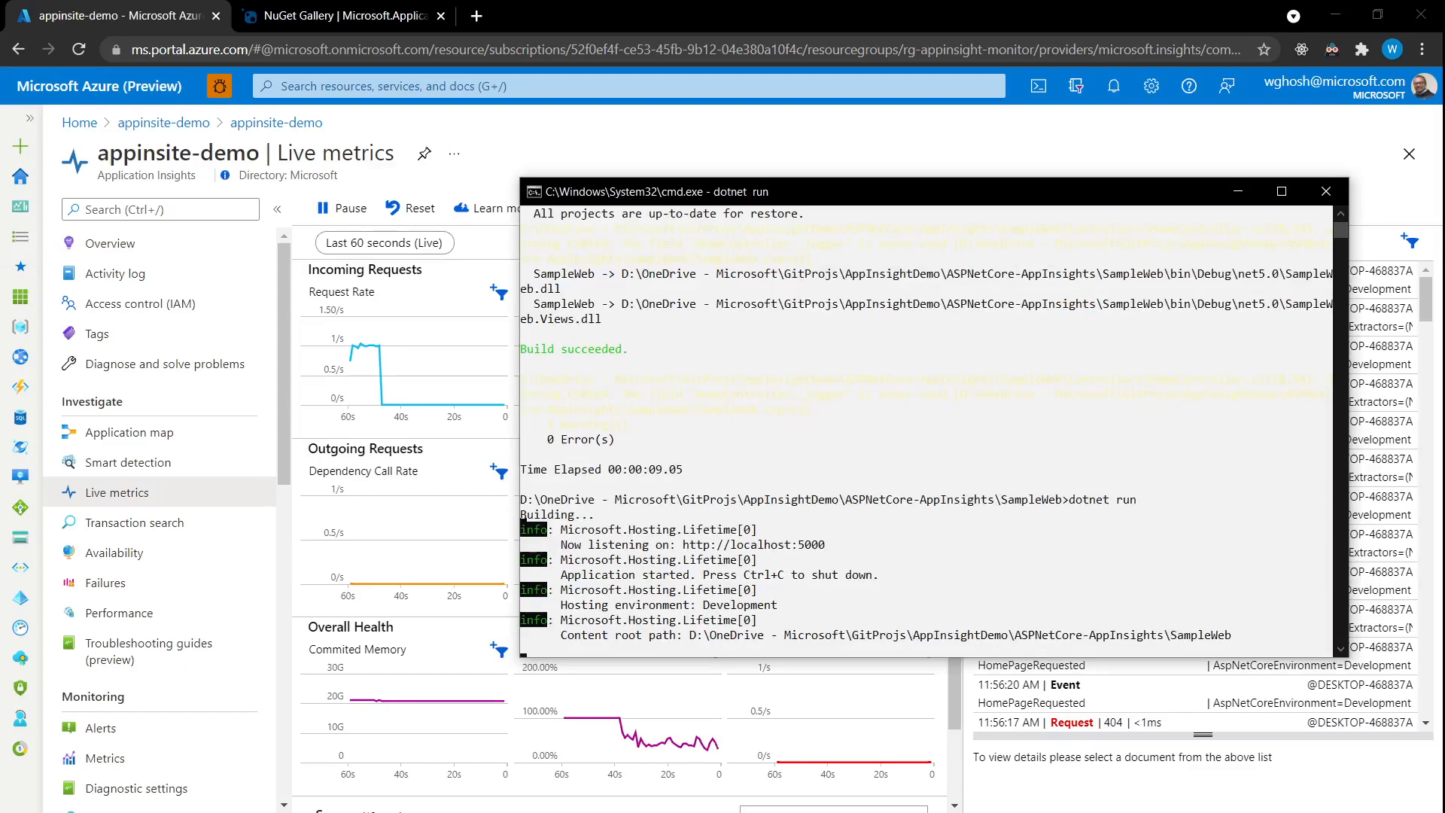
# Step: Stop SampleWeb with Ctrl+C so Live metrics reports 0 servers online
pyautogui.press('ctrl+c')
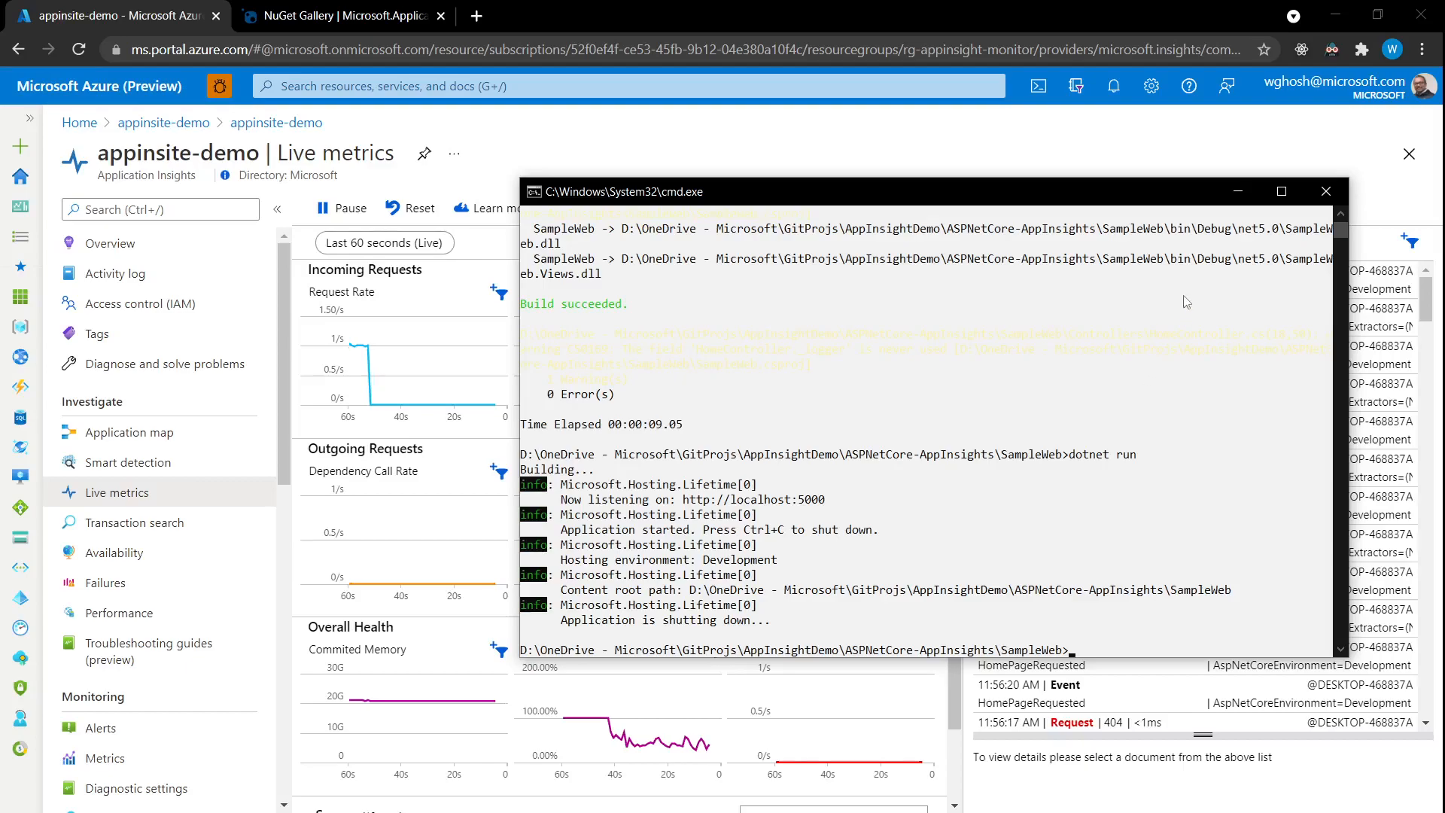
pyautogui.click(1324, 192)
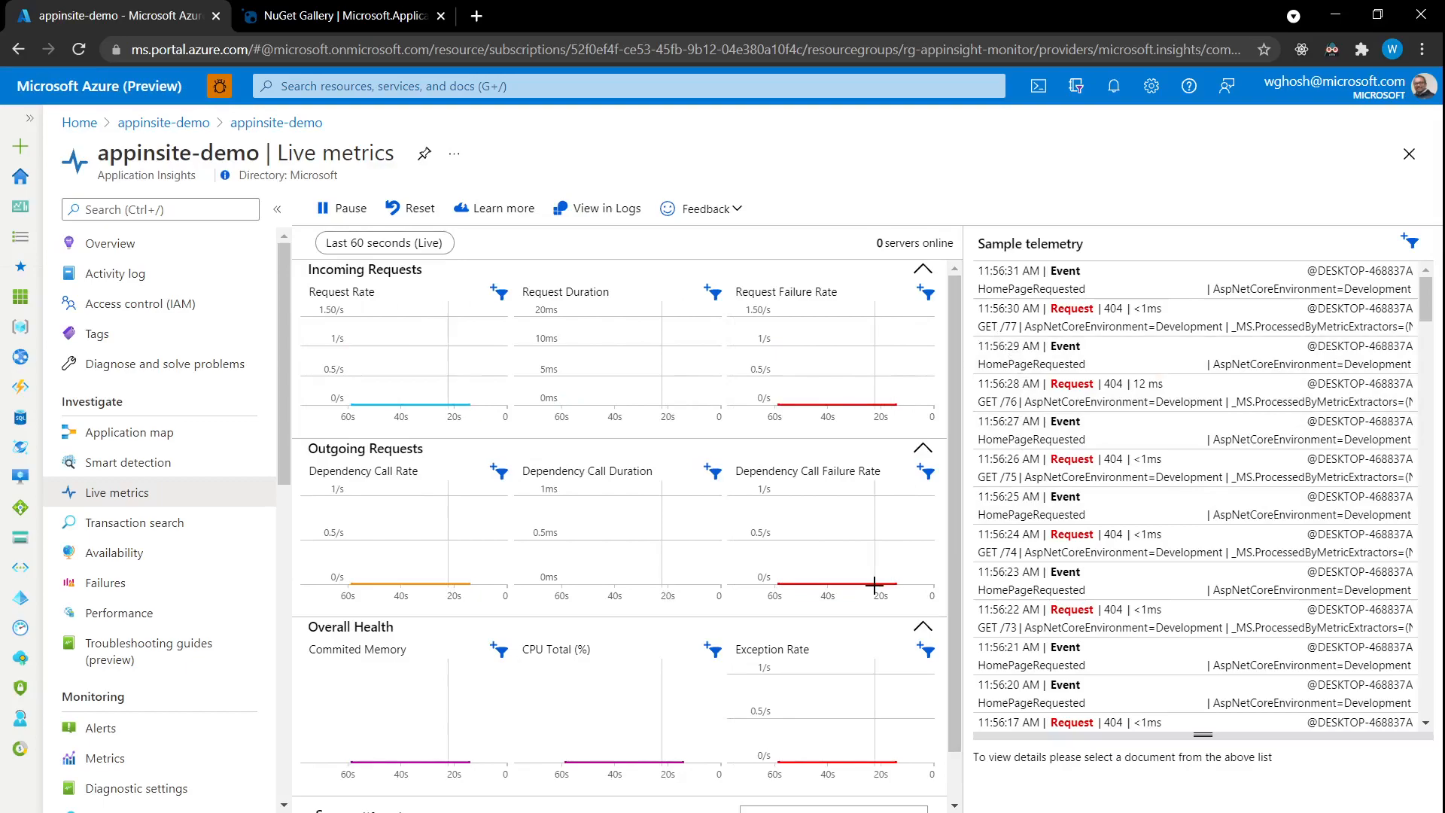
pyautogui.scroll(-3)
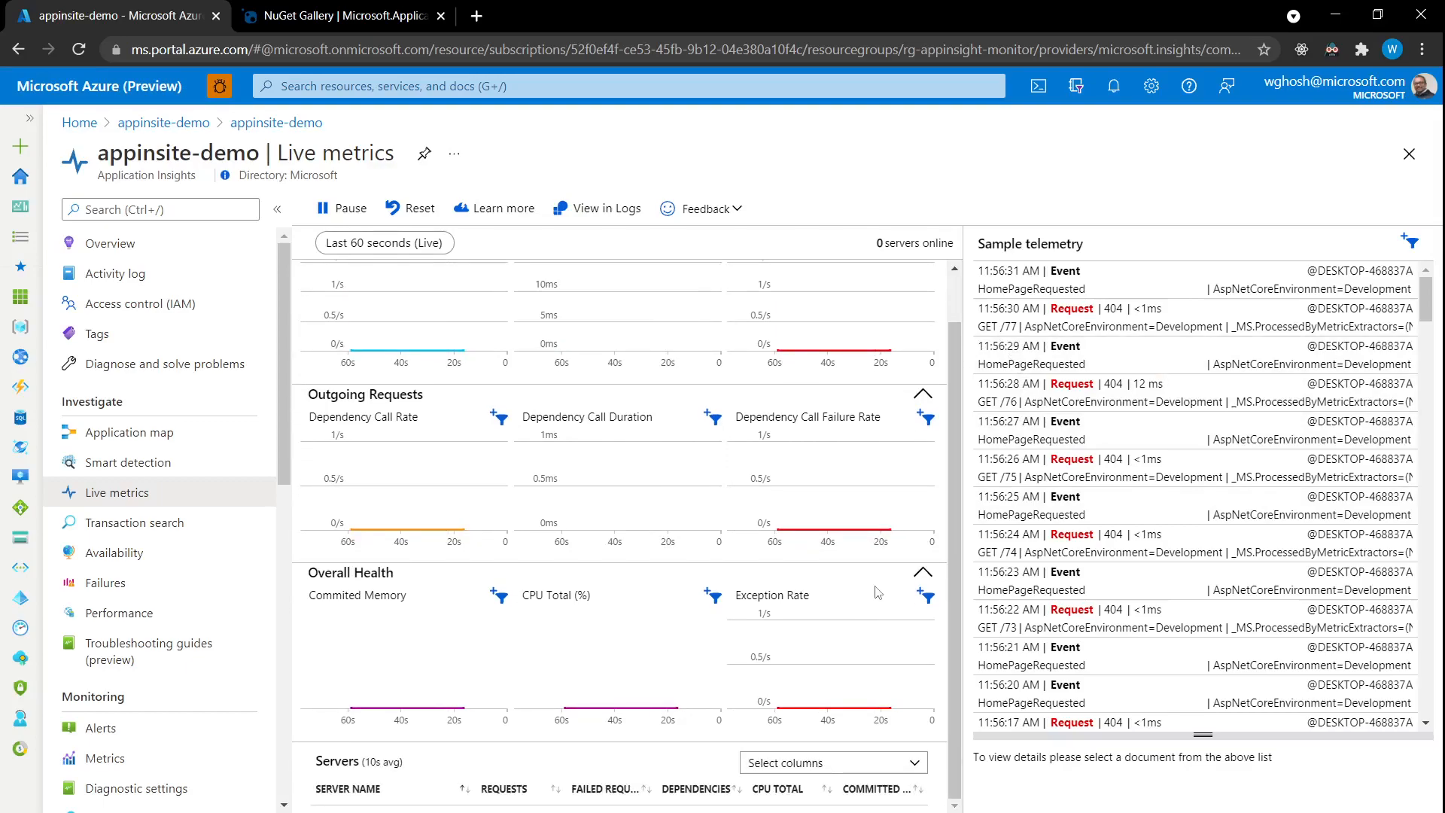